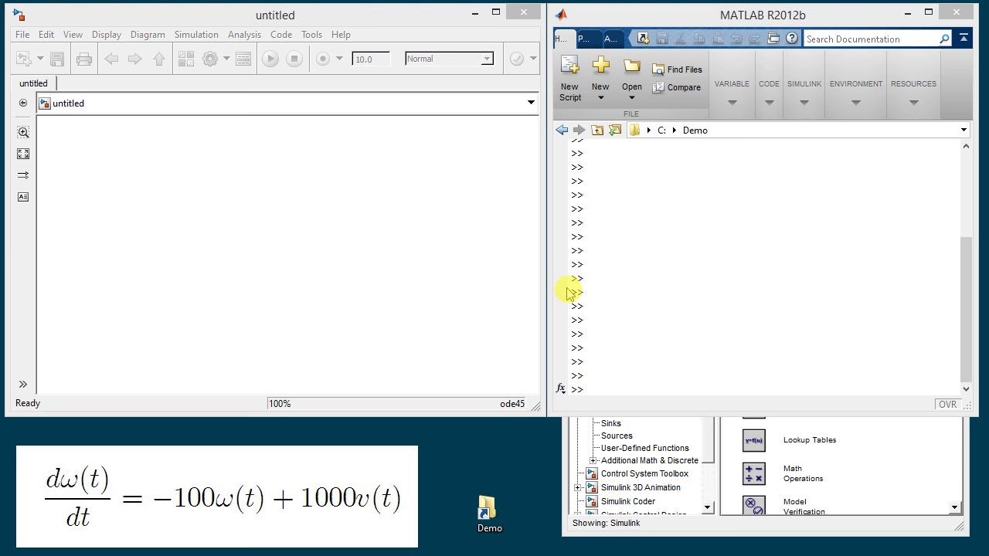
mouse_move(659, 184)
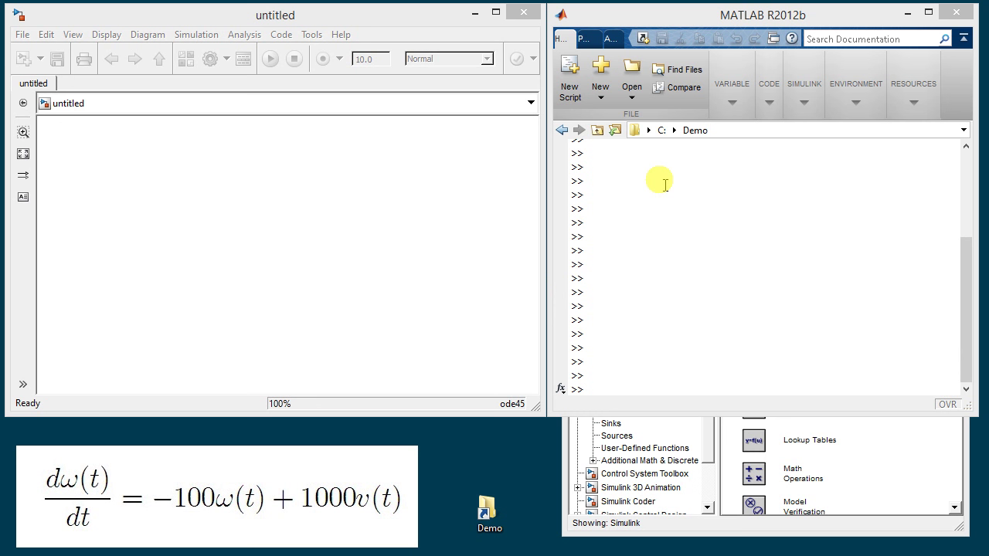
mouse_move(742, 21)
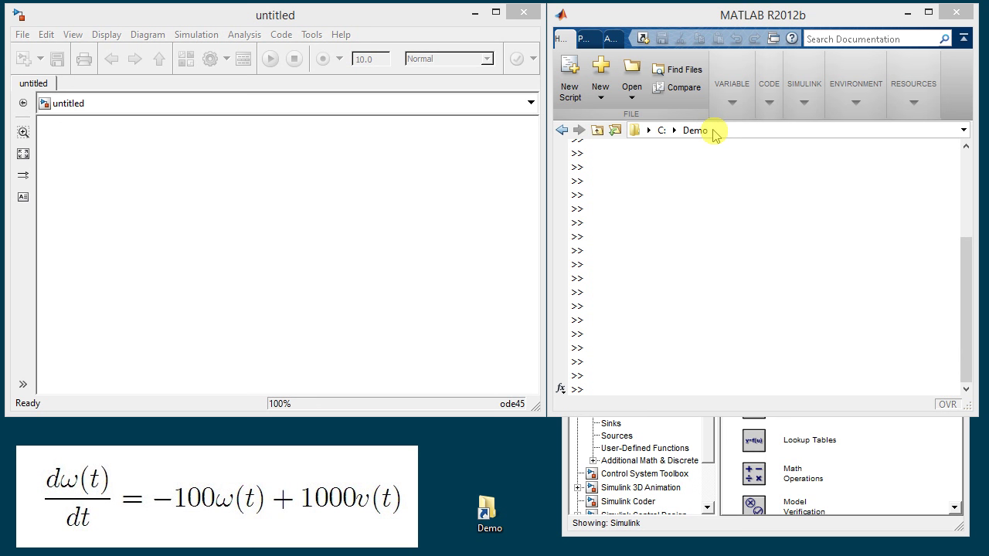
mouse_move(431, 355)
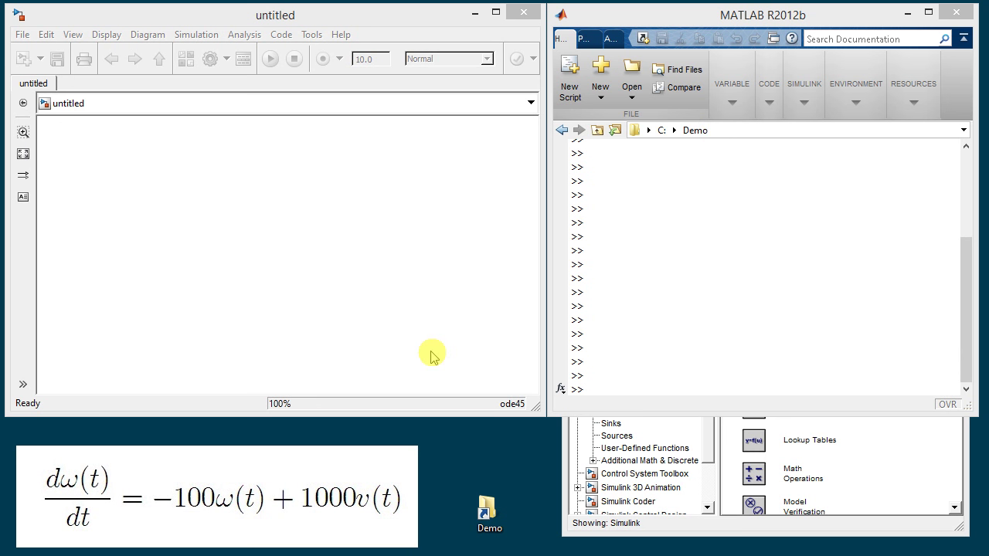
mouse_move(498, 210)
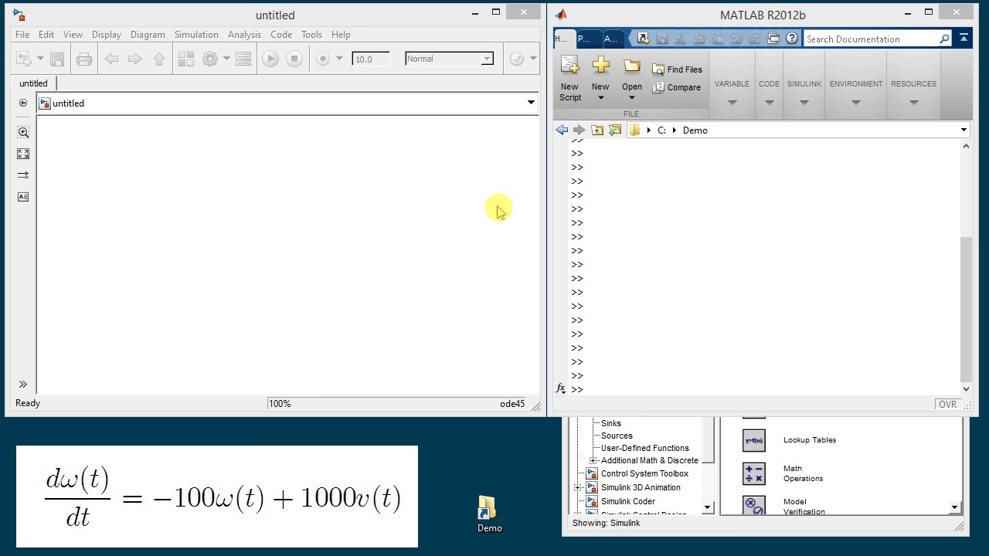
mouse_move(337, 16)
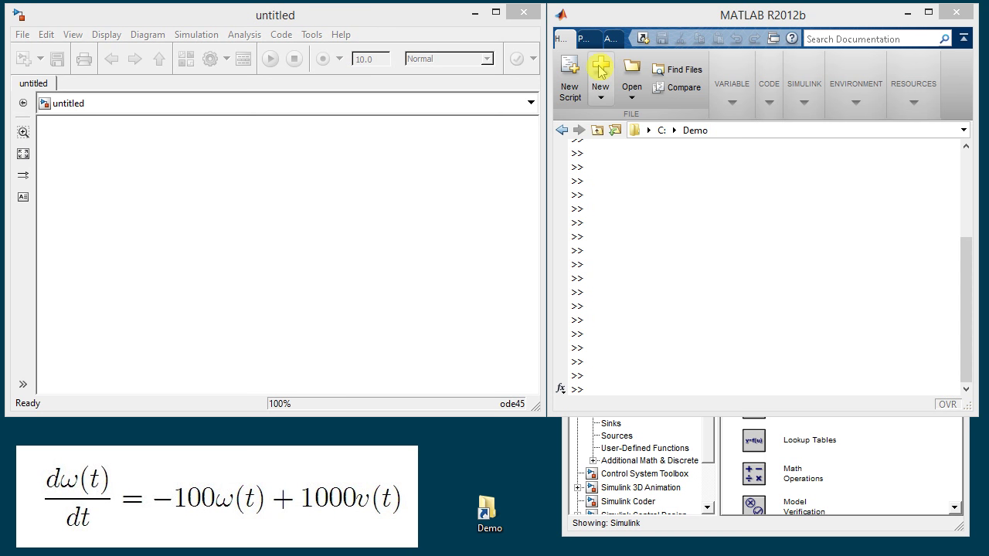
Open the Library Browser from the View menu and browse the Commonly Used Blocks list
left_click(600, 77)
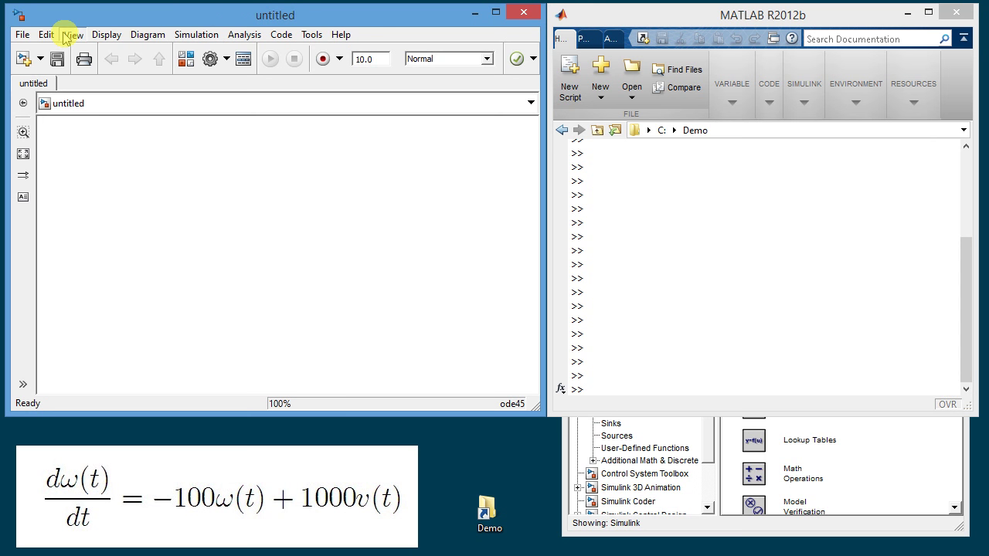
left_click(72, 34)
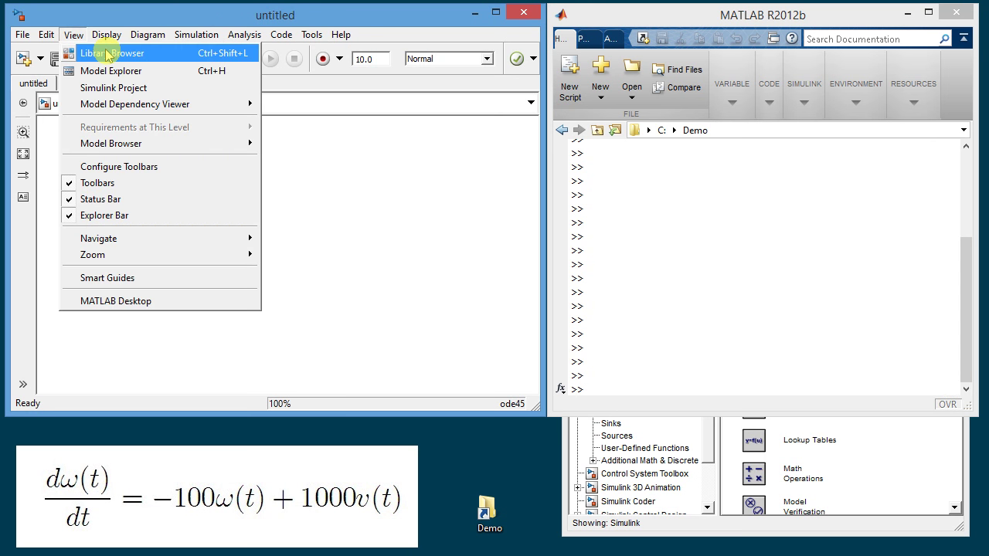
mouse_move(649, 529)
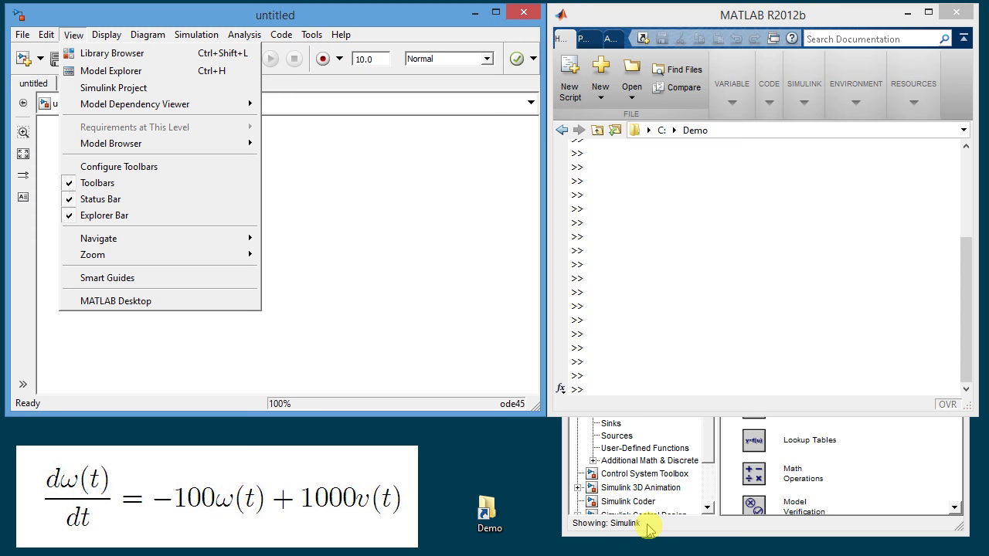
left_click(117, 53)
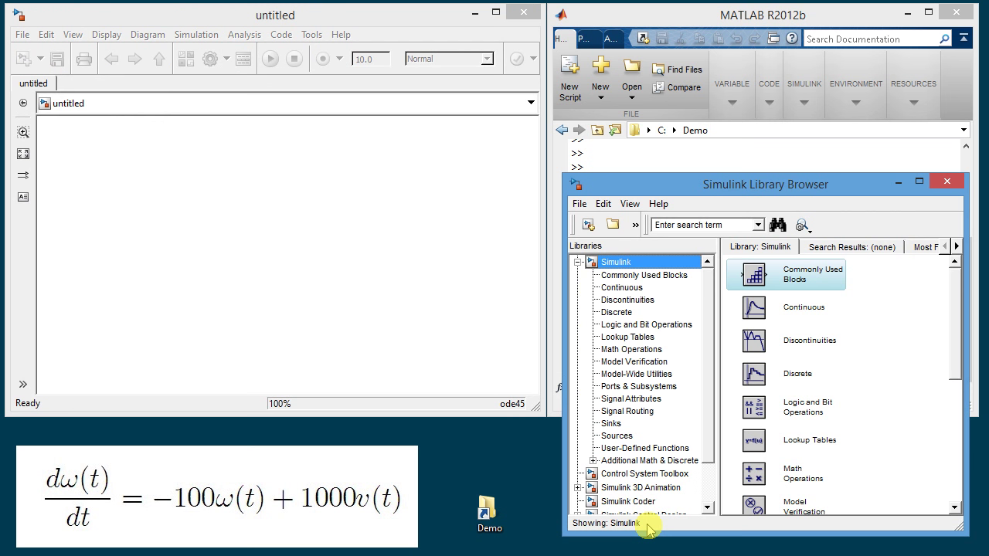
mouse_move(675, 303)
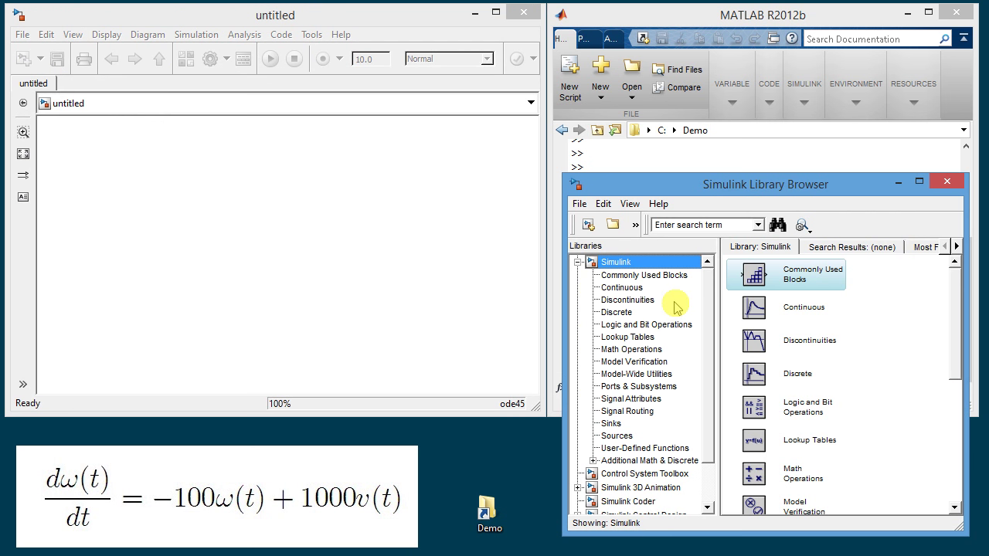
mouse_move(621, 436)
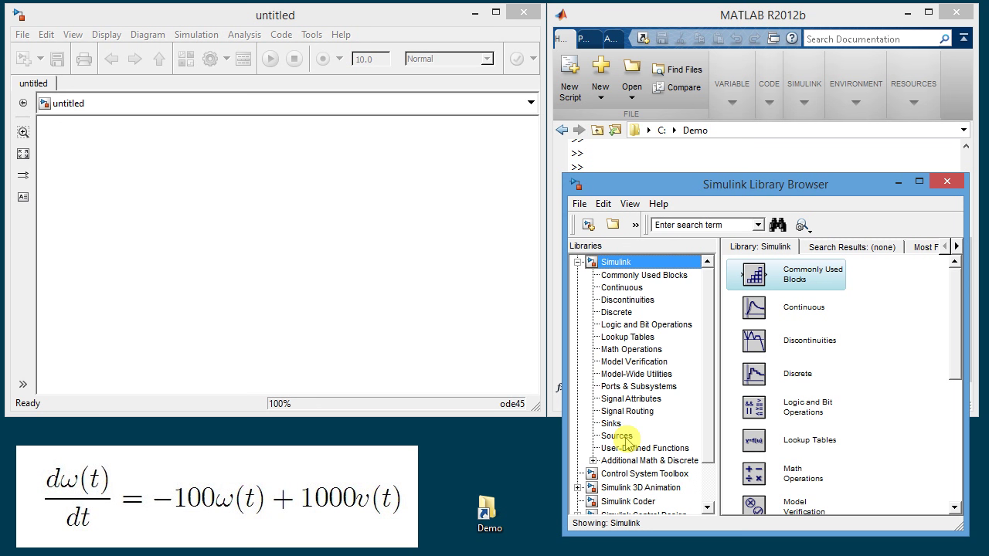
mouse_move(325, 387)
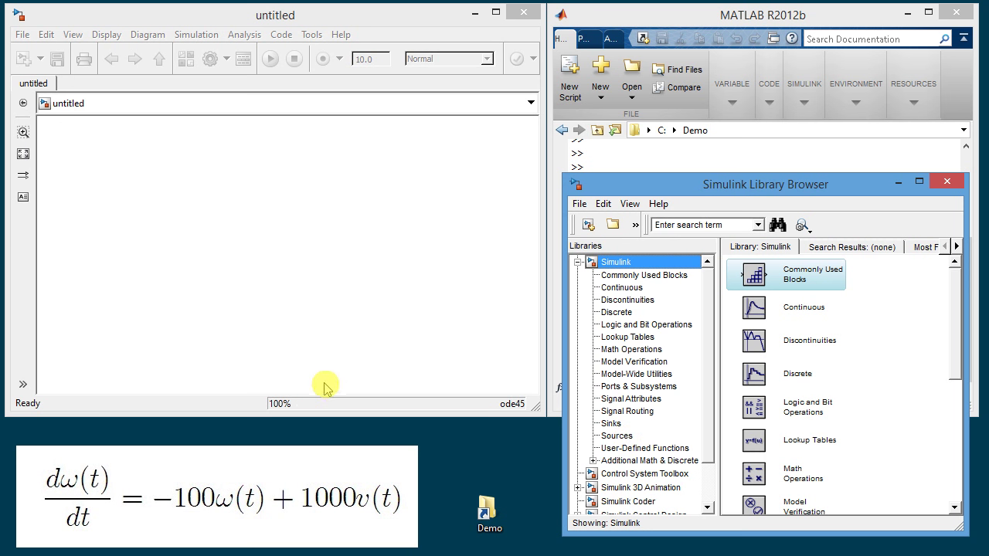
mouse_move(296, 494)
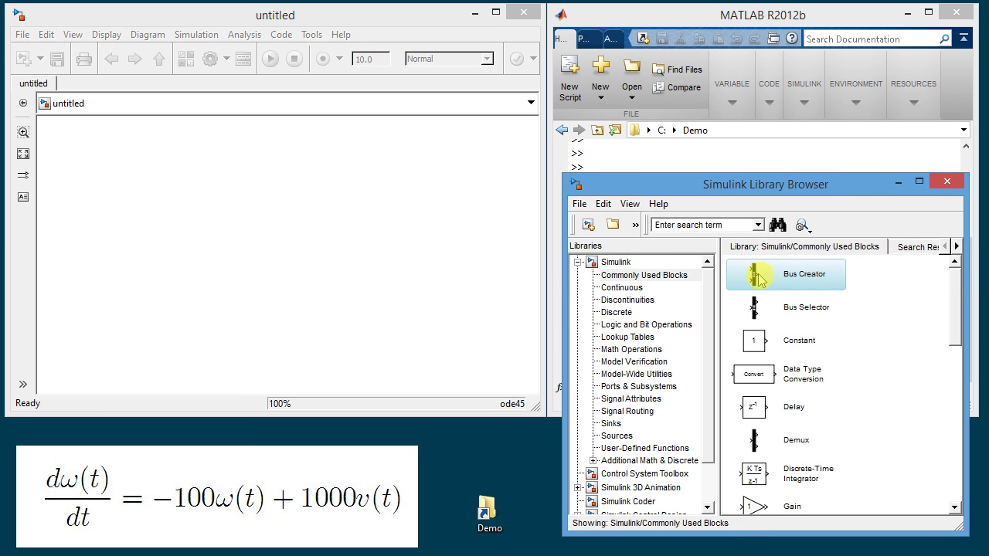
mouse_move(912, 309)
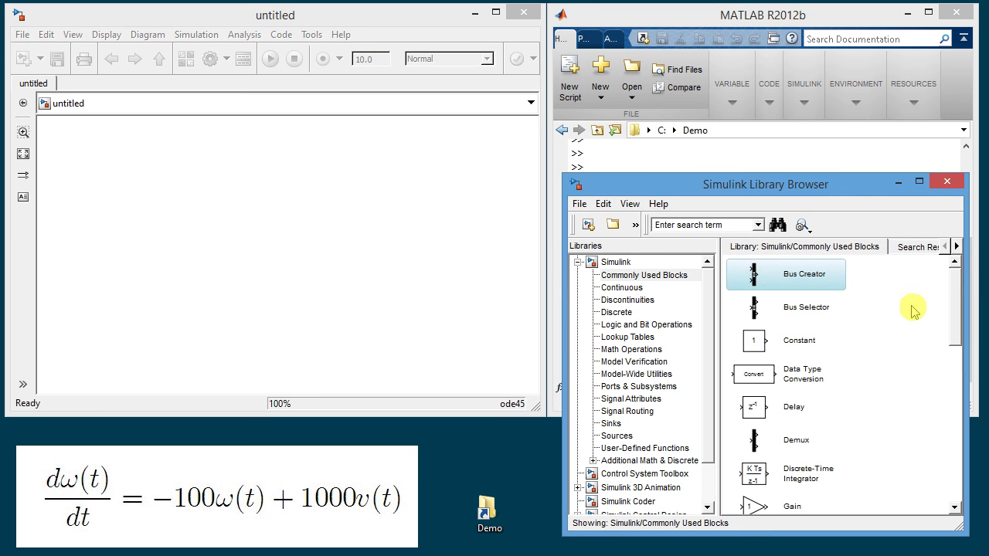
mouse_move(956, 305)
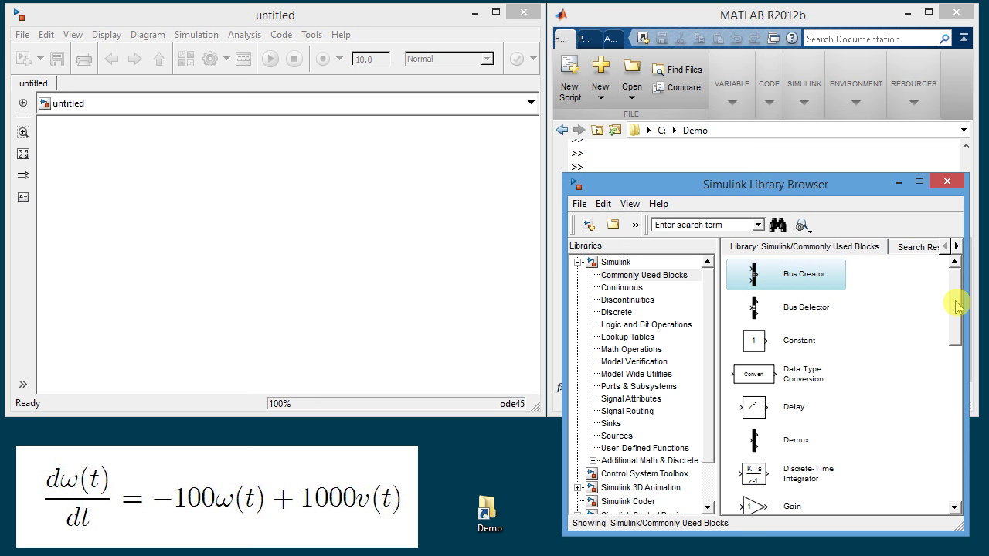
scroll("down", 3)
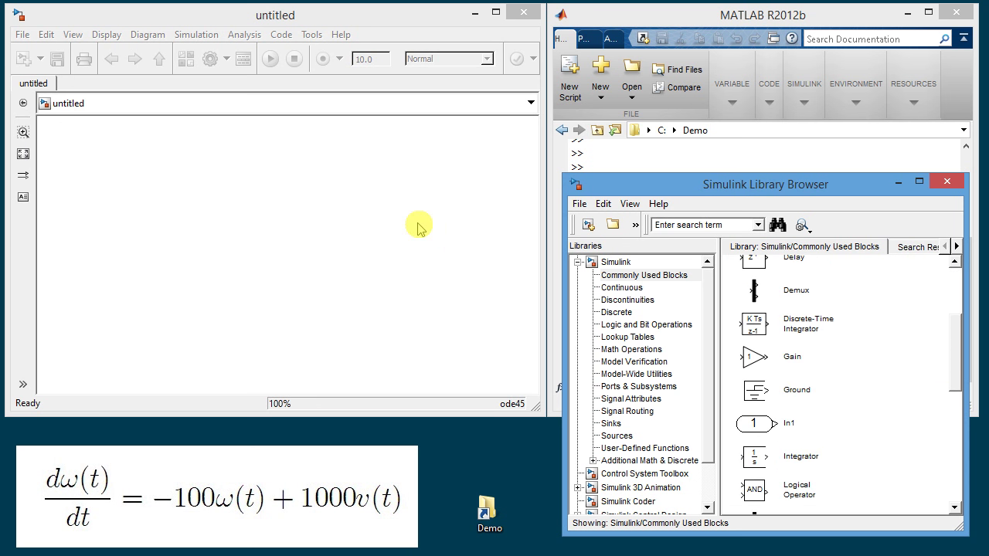
mouse_move(233, 522)
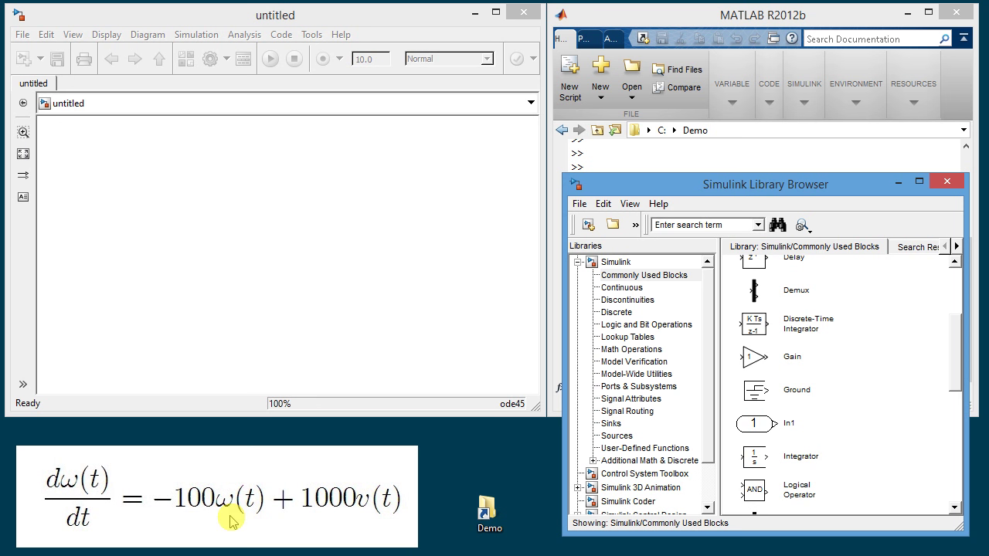
mouse_move(95, 476)
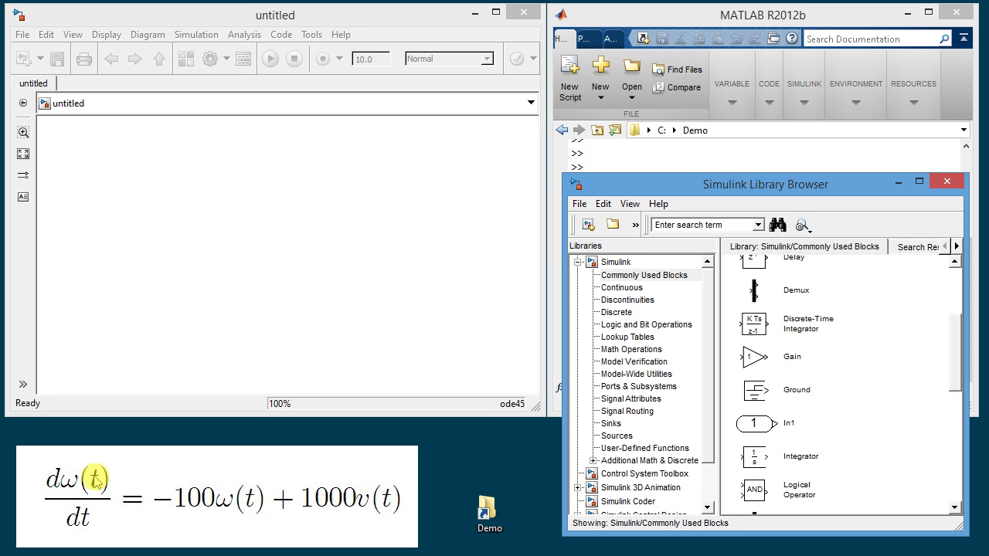
mouse_move(374, 510)
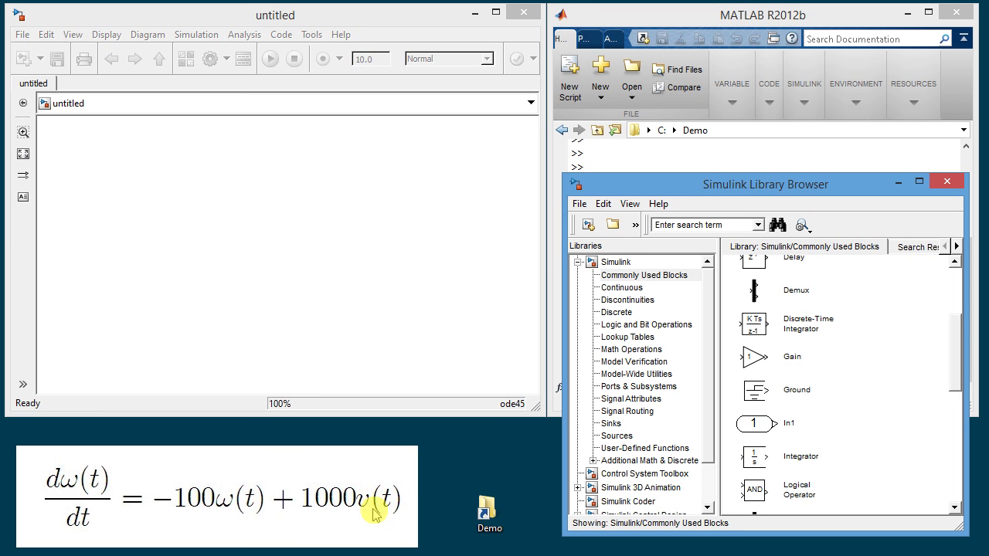
mouse_move(287, 496)
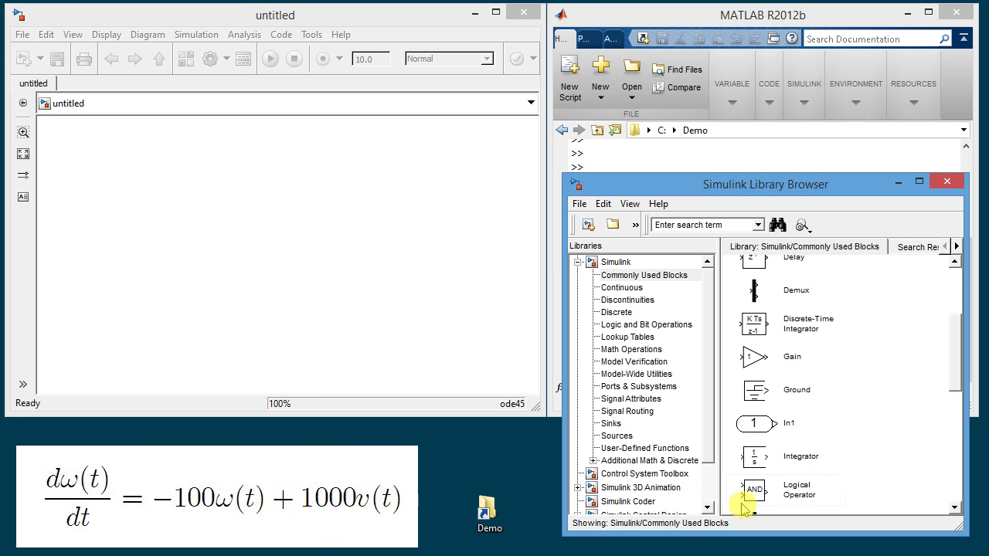
mouse_move(814, 357)
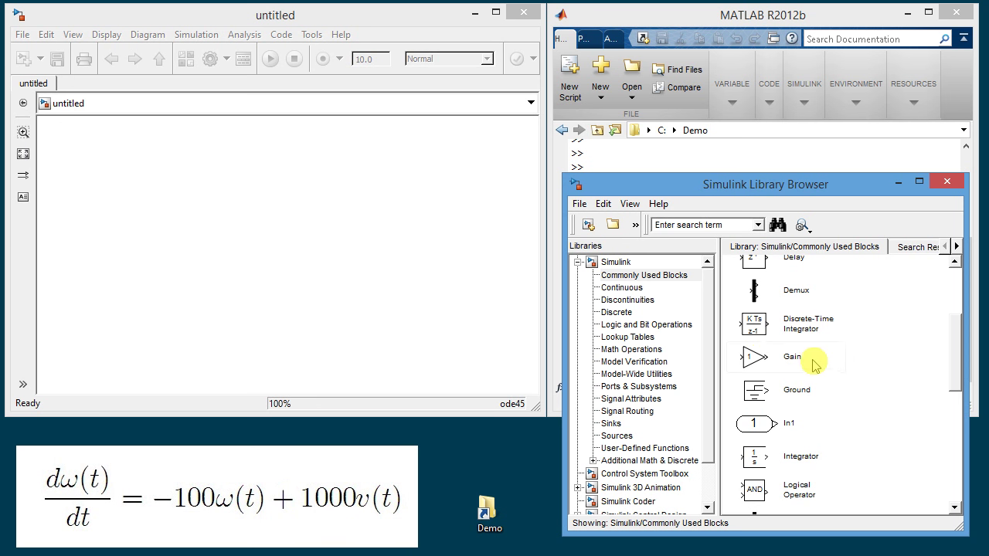
Add two Gains, Sum, Integrator, To Workspace from Sinks and Step from Sources
left_click(761, 357)
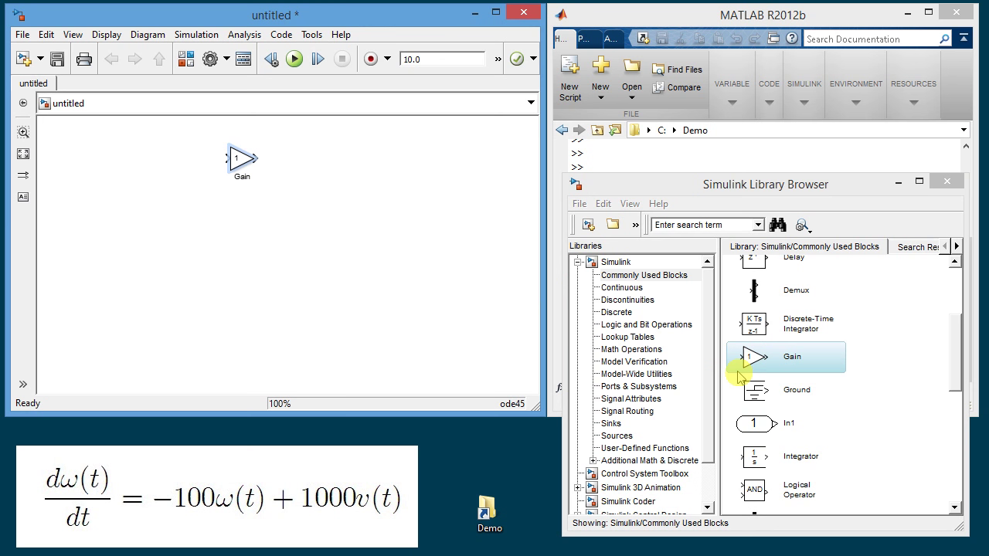
mouse_move(761, 357)
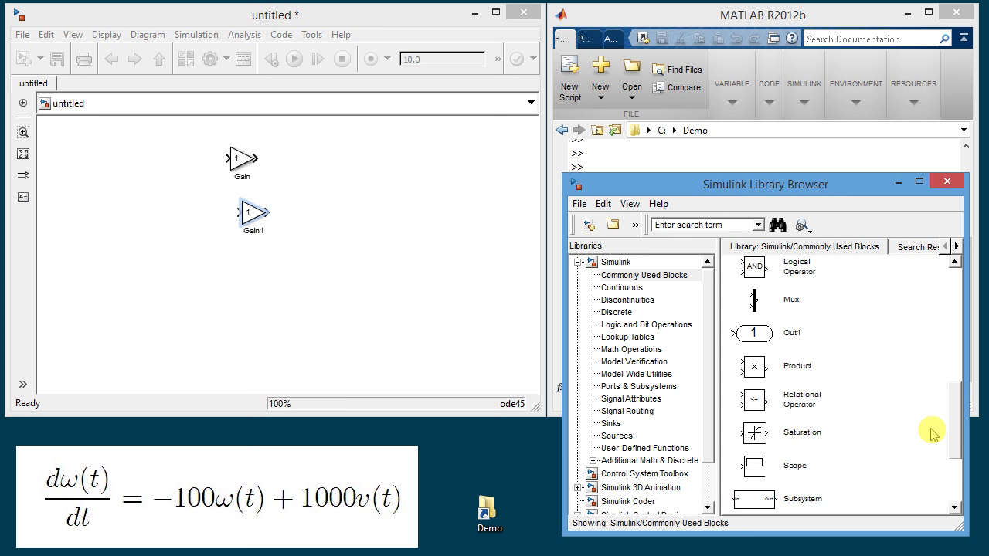
scroll("down", 3)
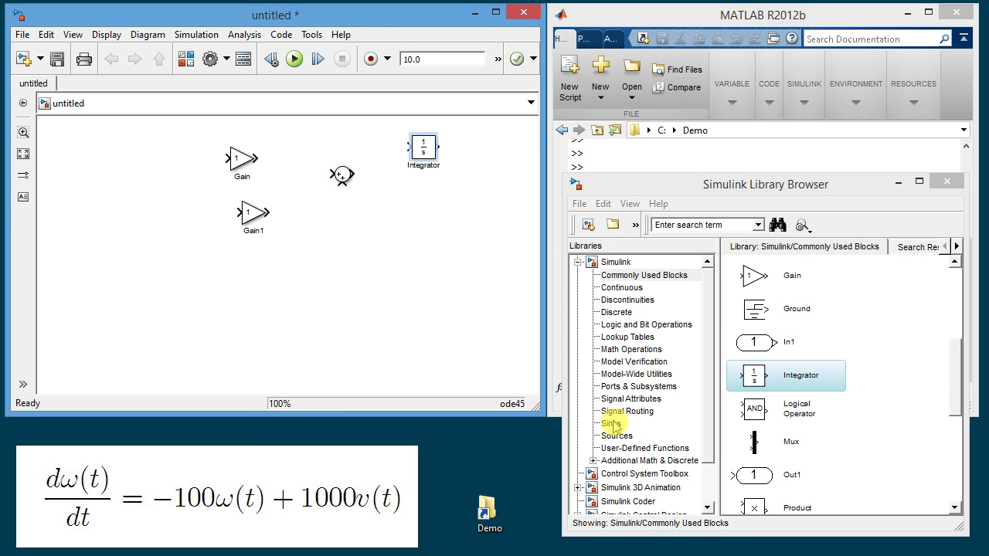
left_click(612, 423)
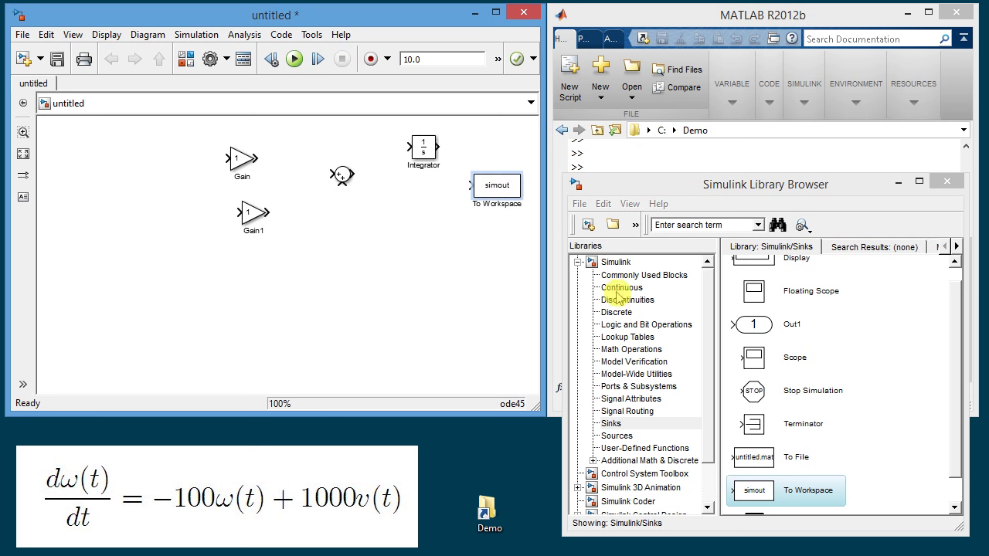
left_click(617, 435)
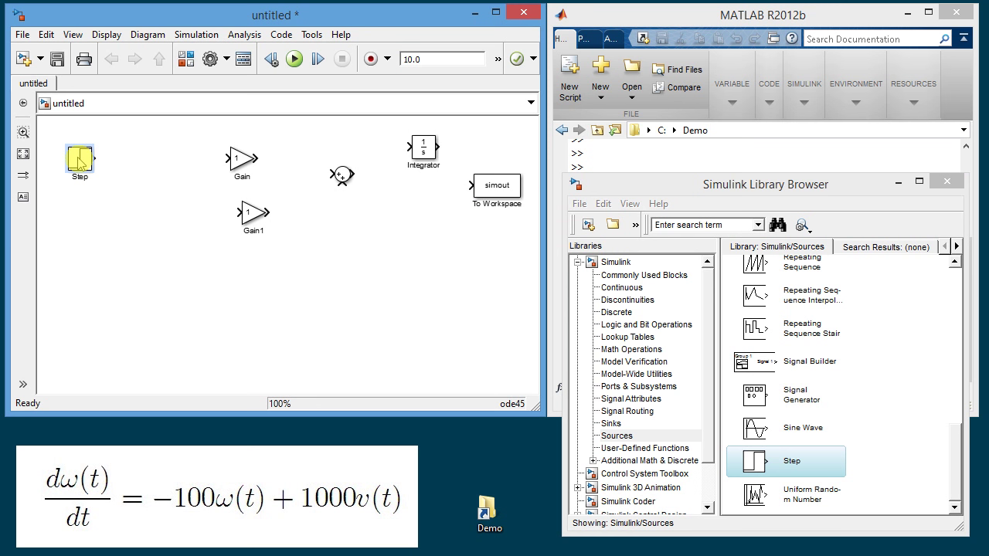
left_click(80, 160)
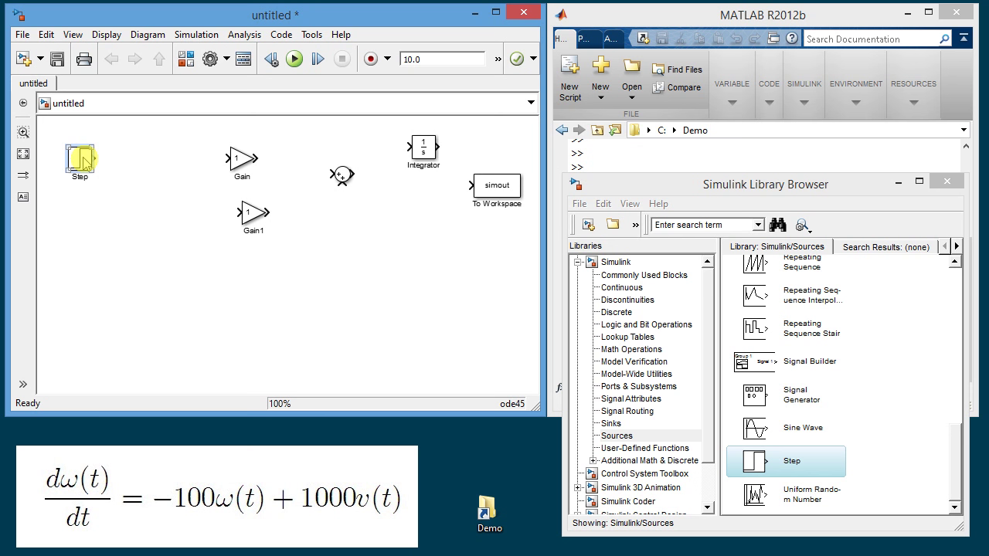
Set the Step block to step at 0.1 s to a final value of 10
double_click(79, 157)
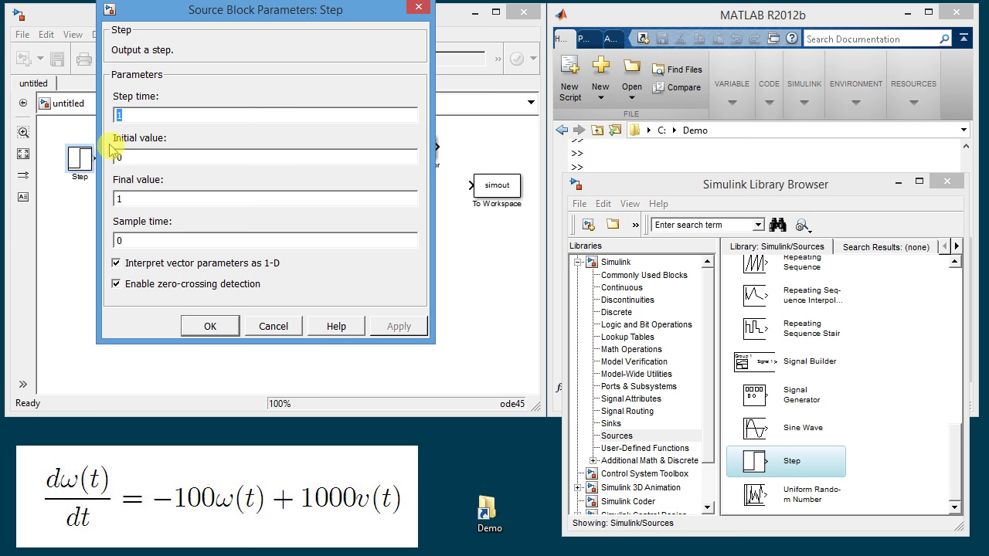
type("0.1")
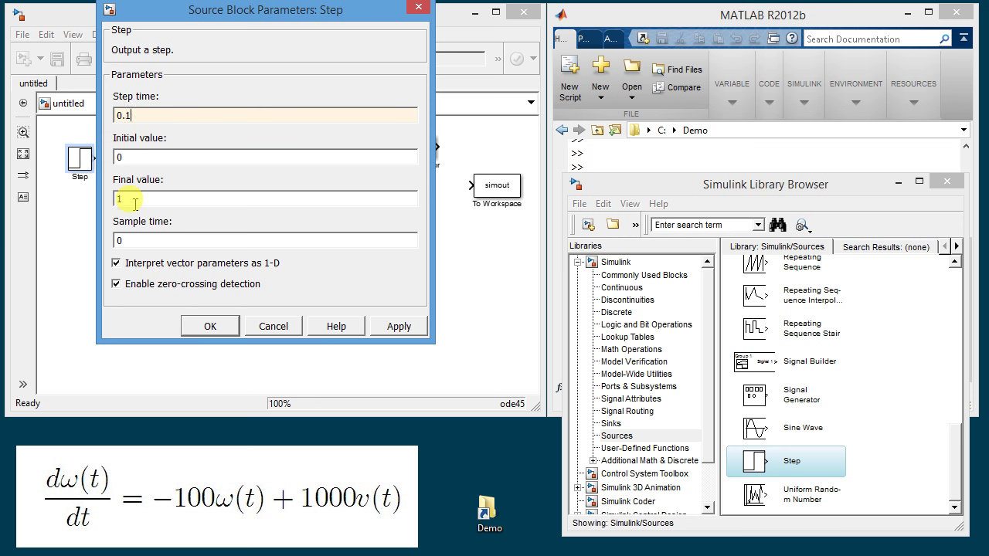
type("10")
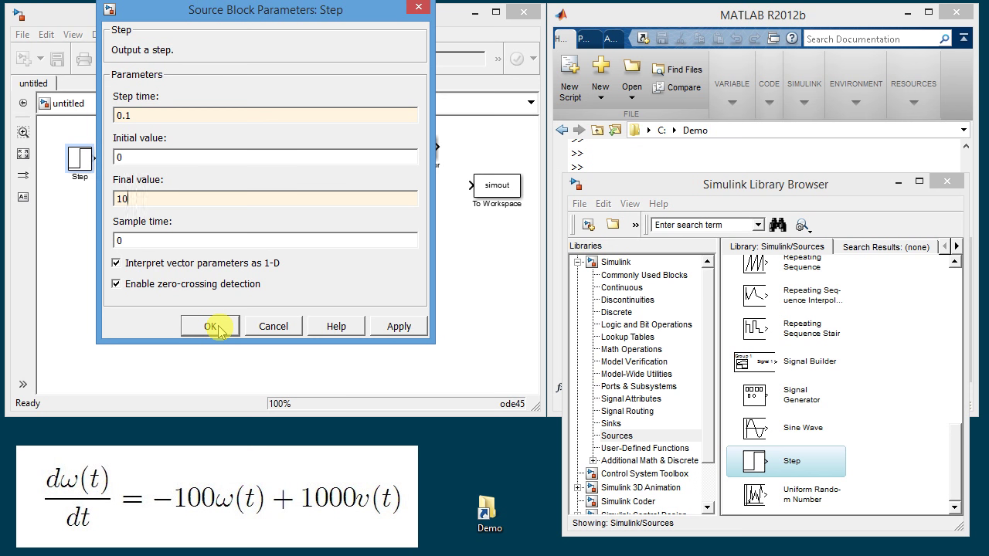
Move the Gain block to sit just right of the Step block
left_click(209, 325)
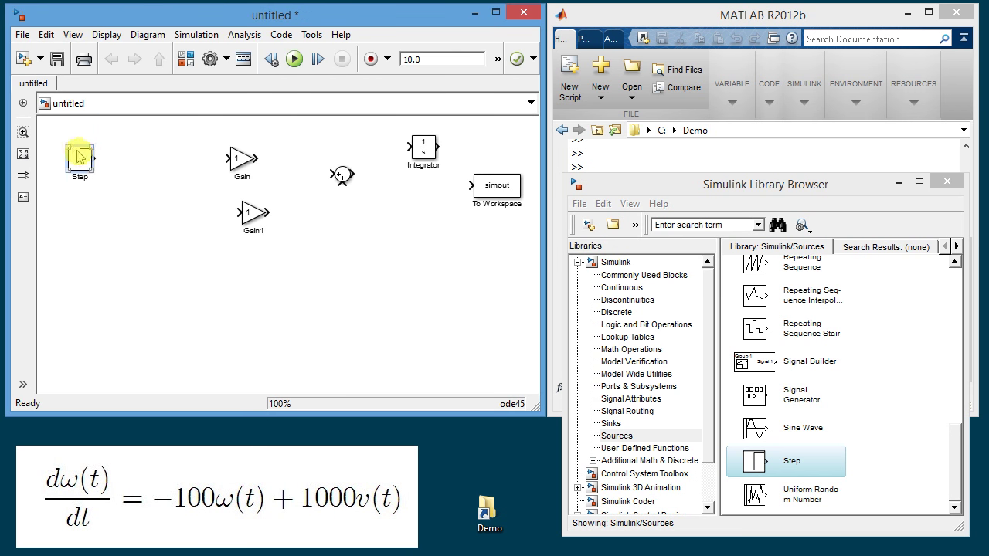
left_click(79, 157)
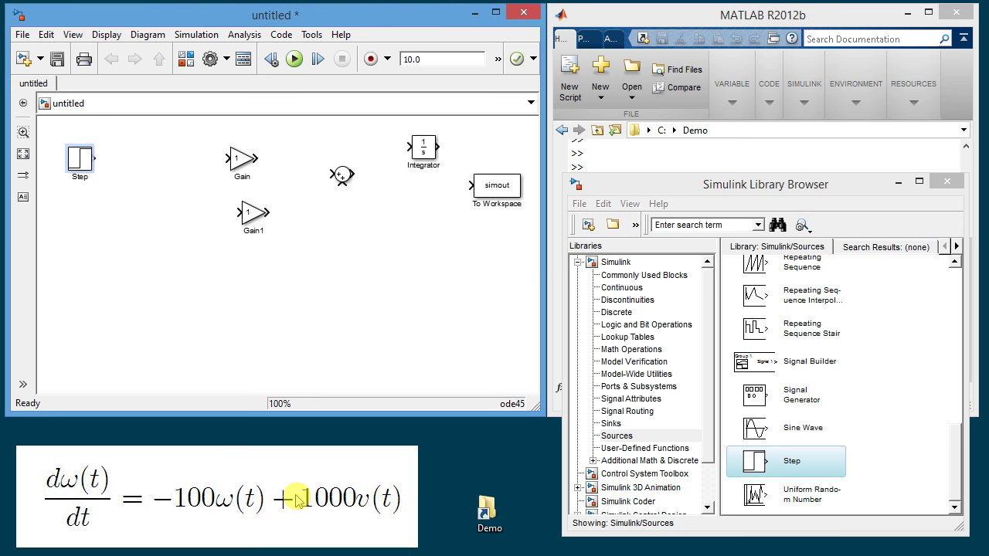
left_click(241, 161)
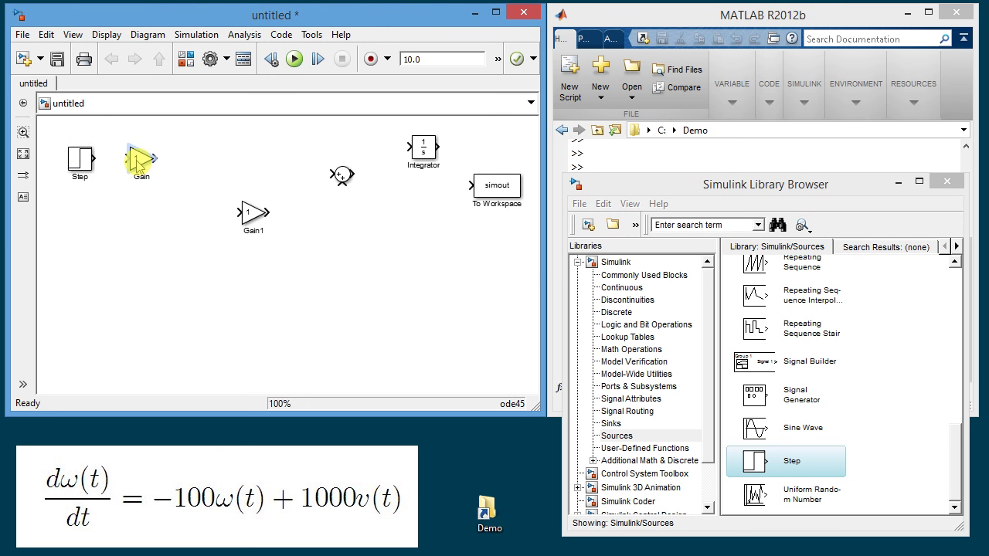
Give the first Gain block a gain of 1000
left_click(140, 161)
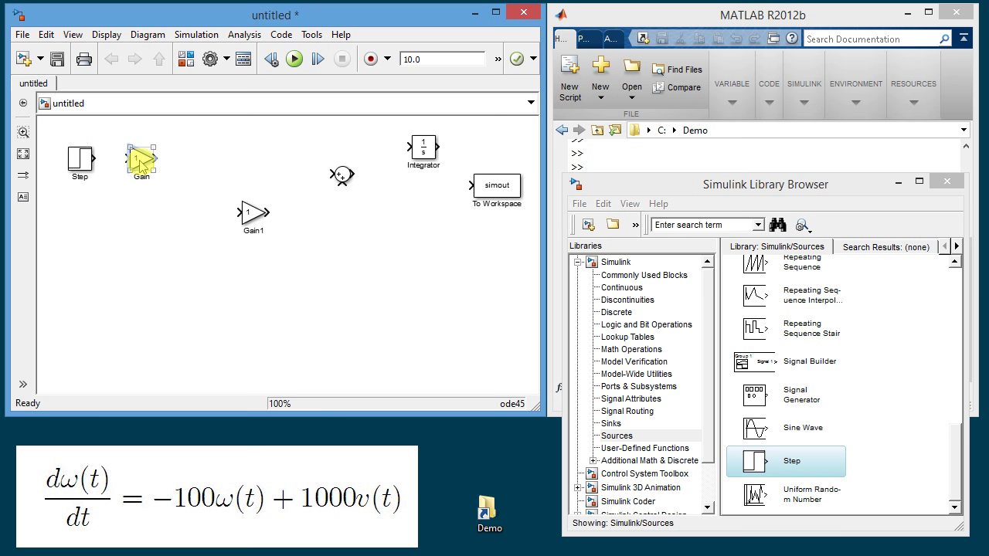
double_click(140, 158)
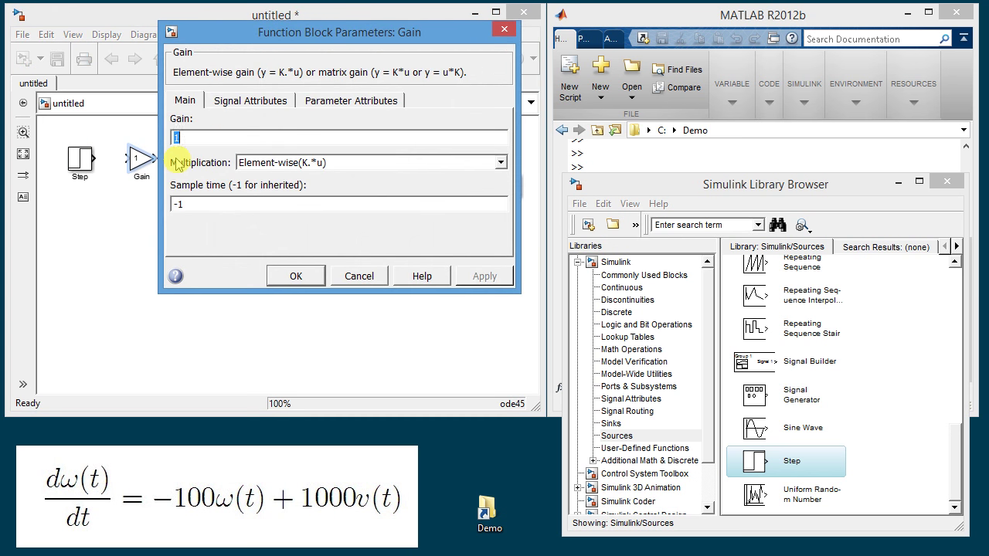
type("1000")
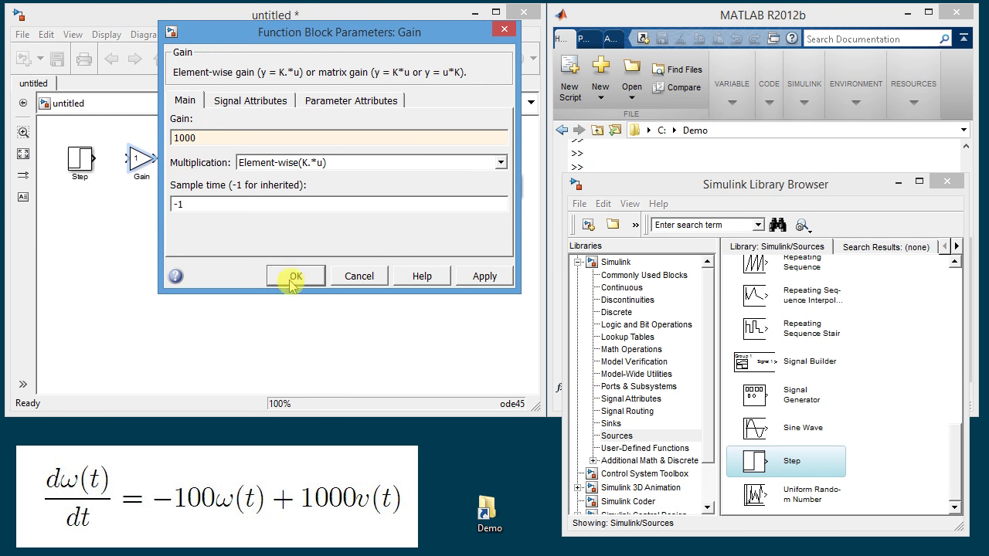
left_click(295, 275)
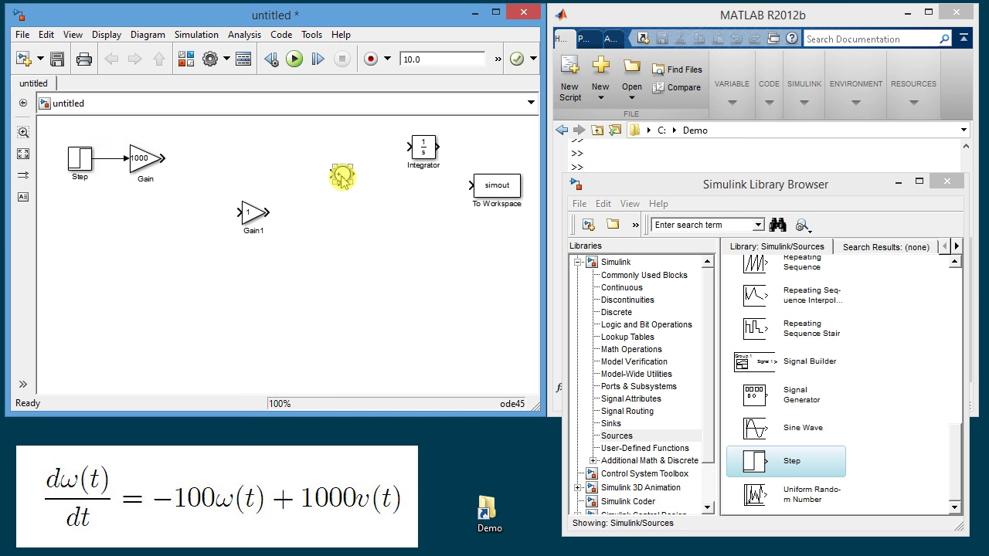
Place the Sum after Gain and change its signs to |+- so input two subtracts
left_click_drag(341, 176, 199, 160)
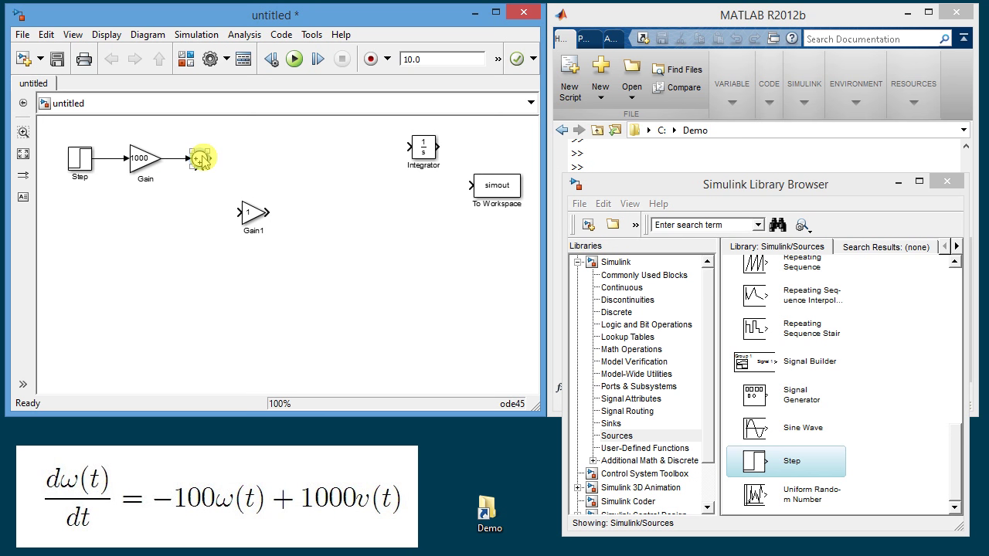
double_click(199, 158)
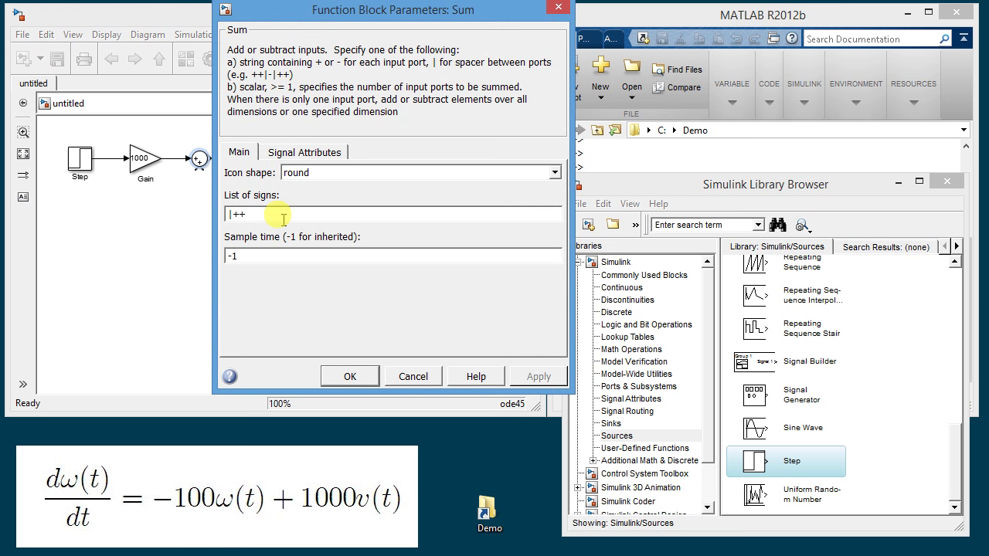
key("Backspace")
type("-")
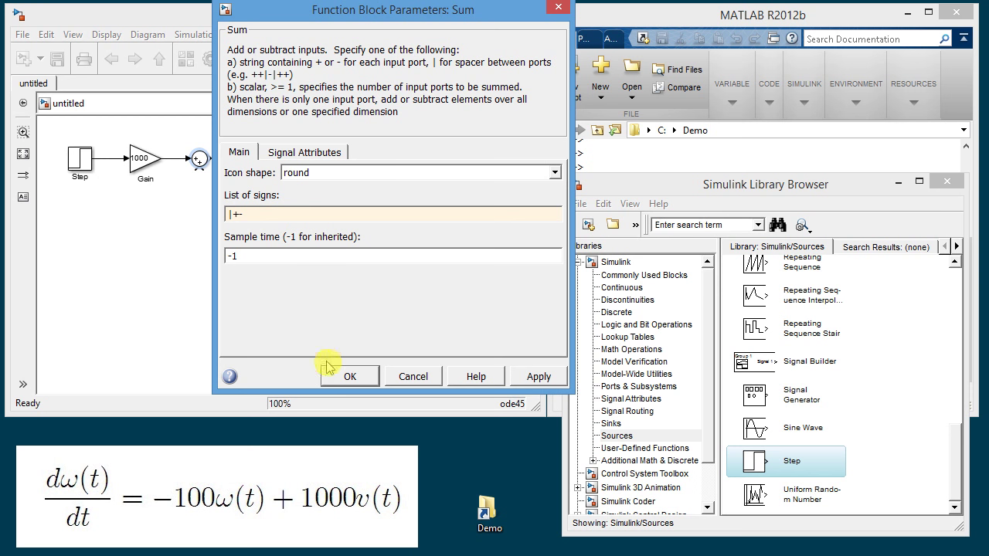
left_click(349, 376)
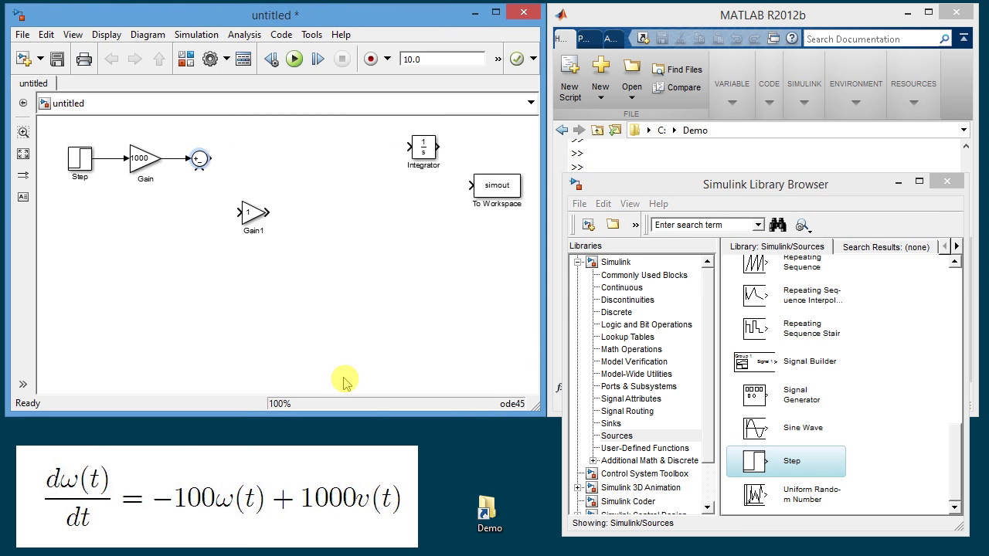
left_click(253, 212)
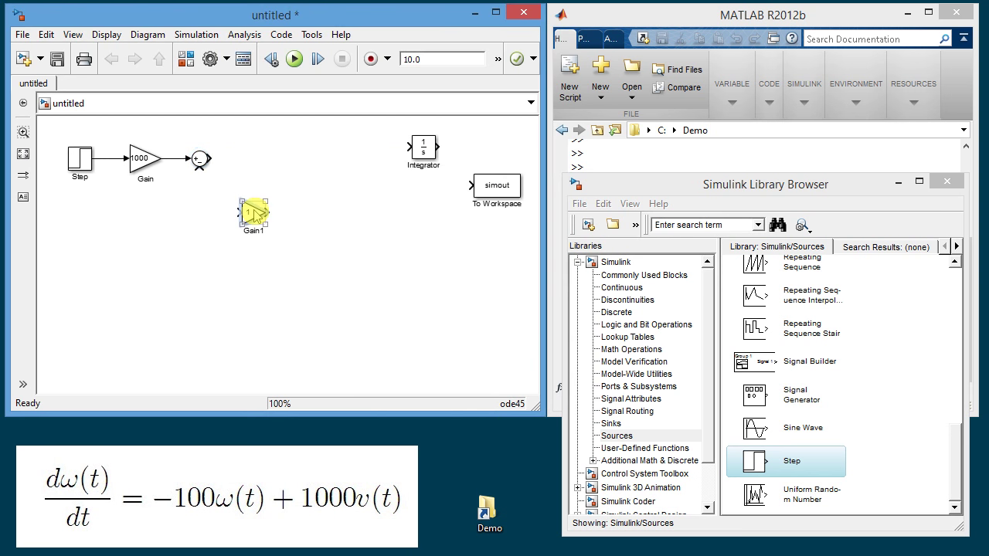
Enter 100 as the Gain1 block's gain
double_click(252, 214)
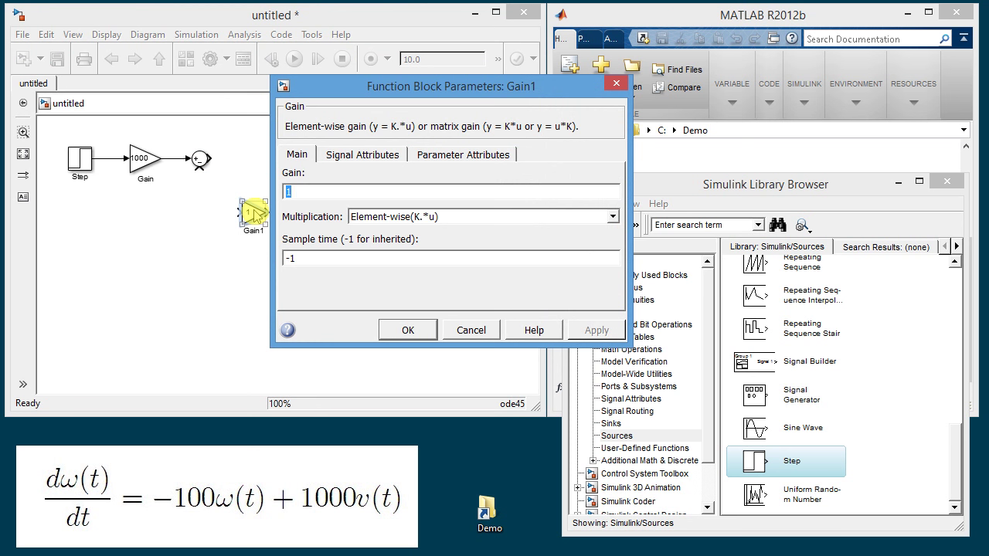
type("100")
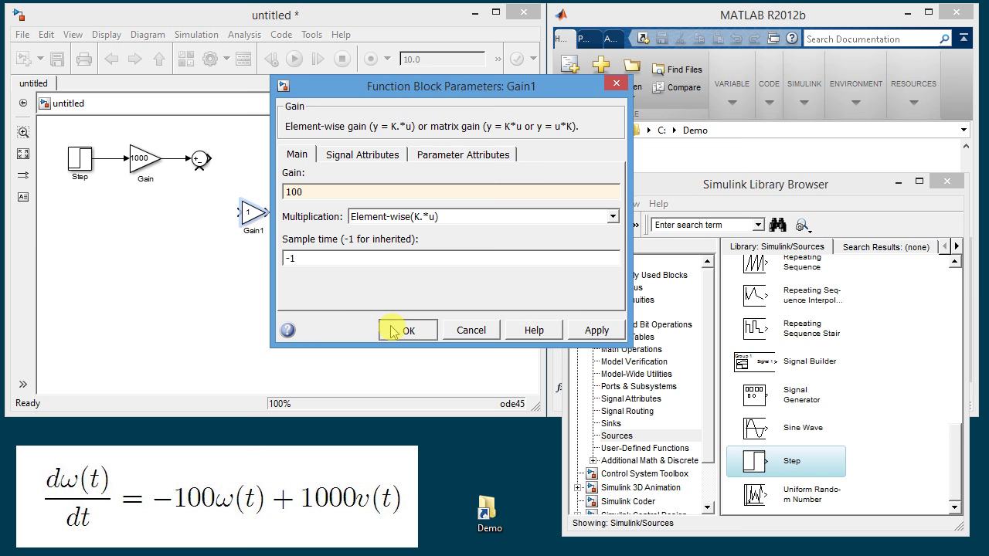
left_click(408, 330)
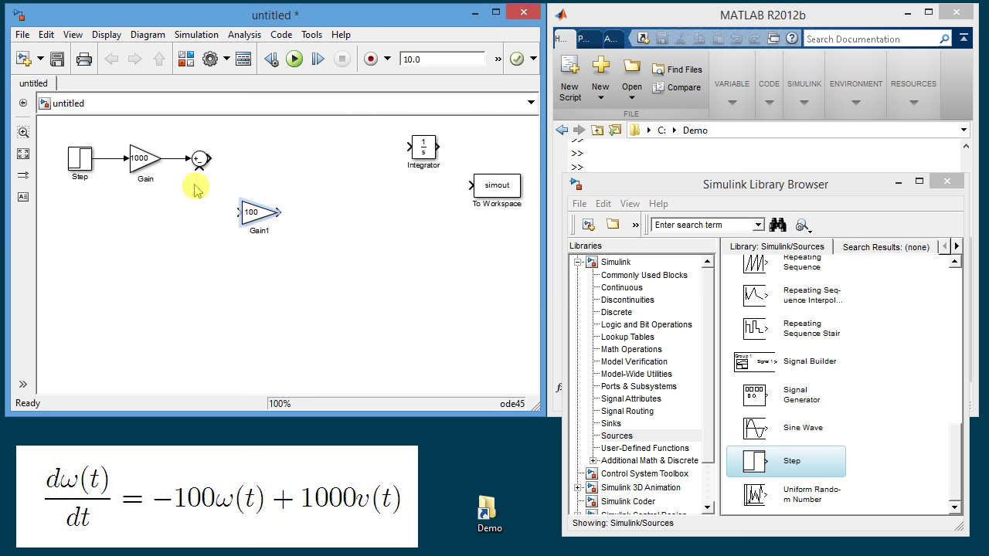
left_click(258, 214)
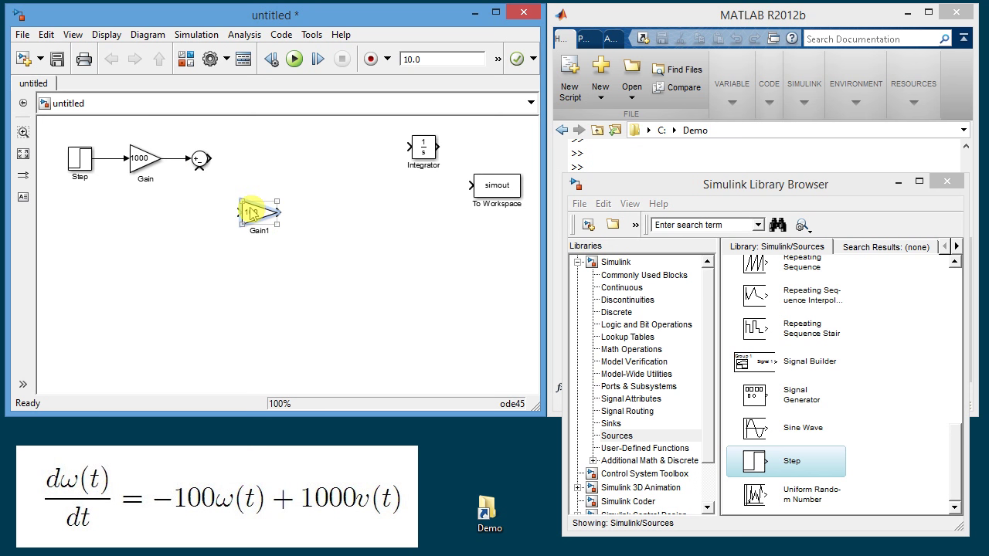
Bring up the Gain1 block's context menu to reach Rotate & Flip
right_click(258, 214)
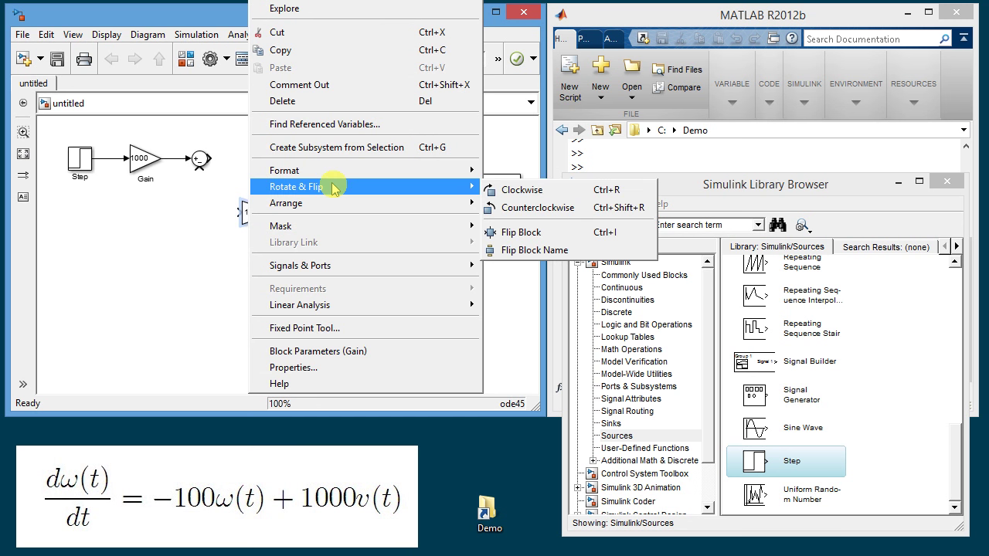
mouse_move(371, 203)
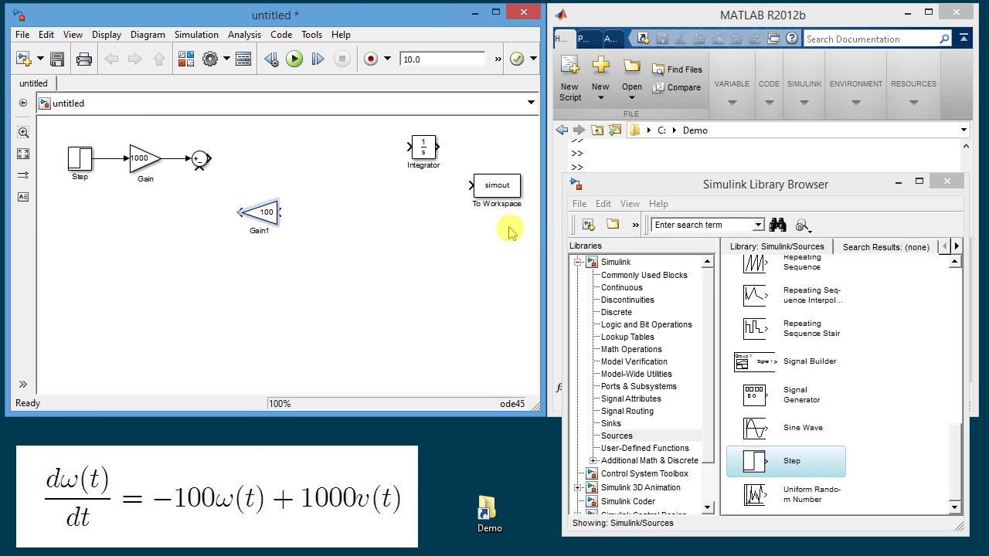
Connect Gain1 to the Sum's minus input and line up Integrator and To Workspace after Sum
left_click(255, 214)
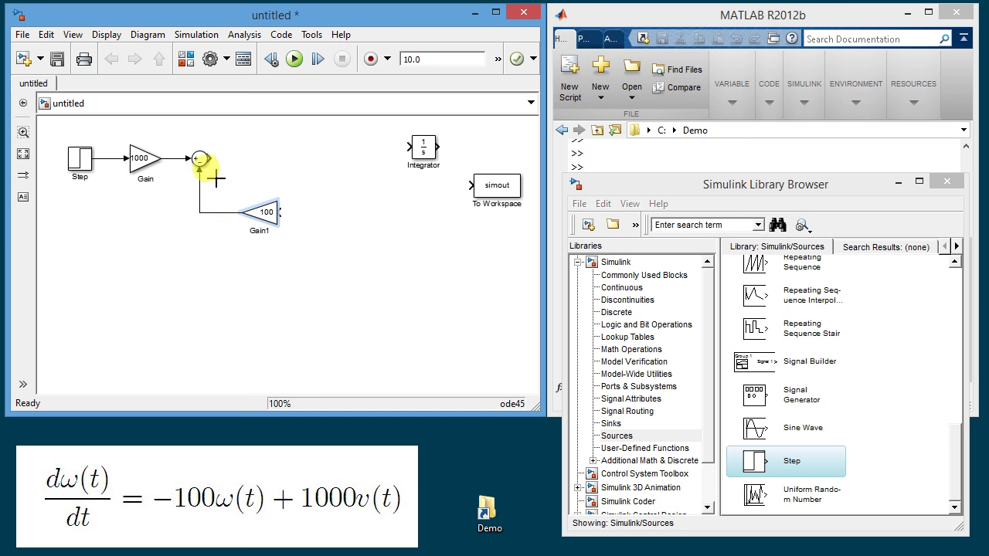
left_click(423, 149)
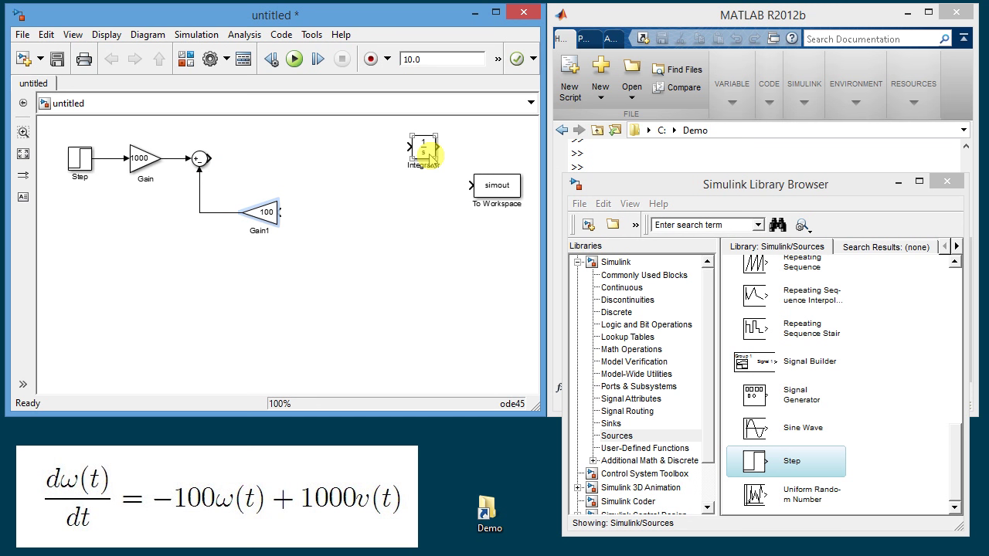
left_click_drag(423, 150, 277, 158)
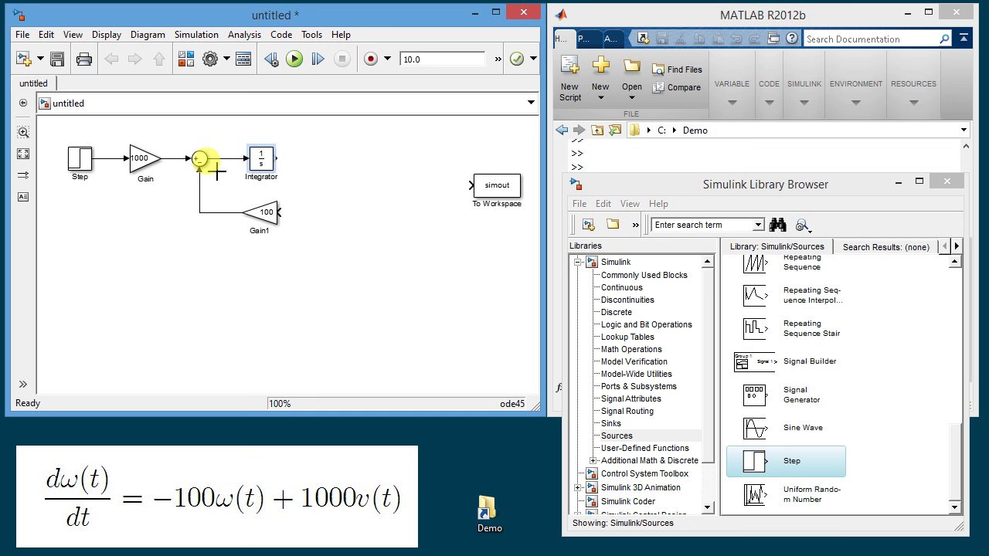
left_click(496, 186)
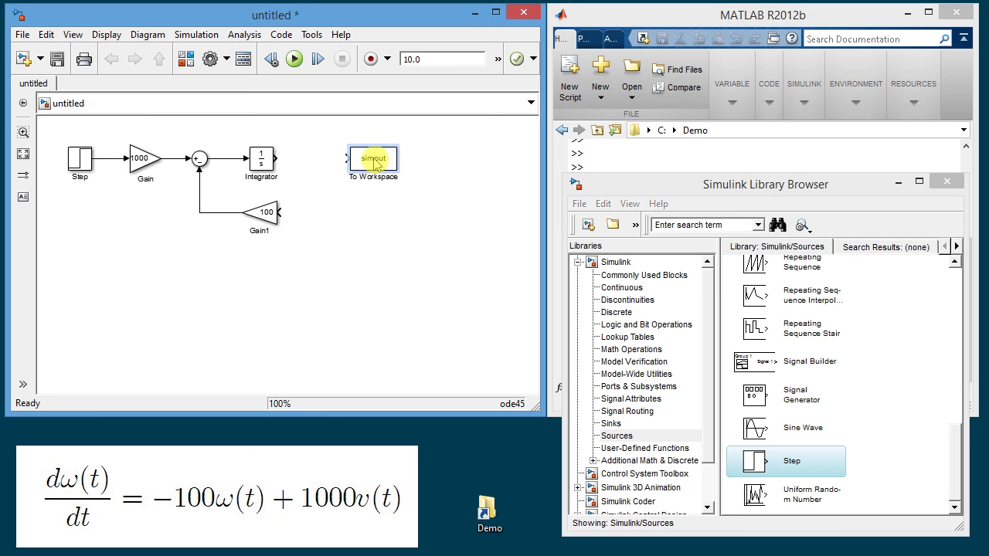
Set the To Workspace variable name to om with Array save format
double_click(372, 158)
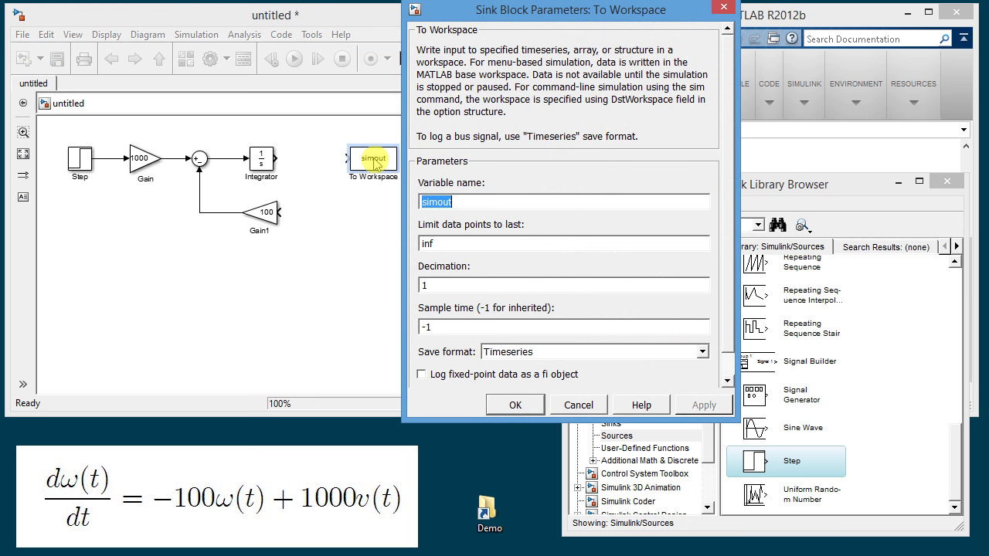
type("om")
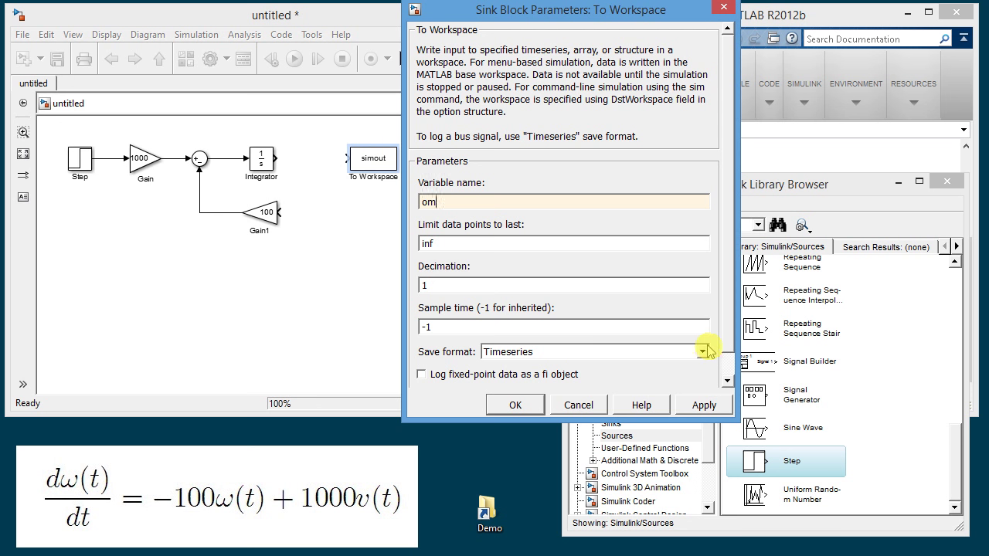
left_click(701, 351)
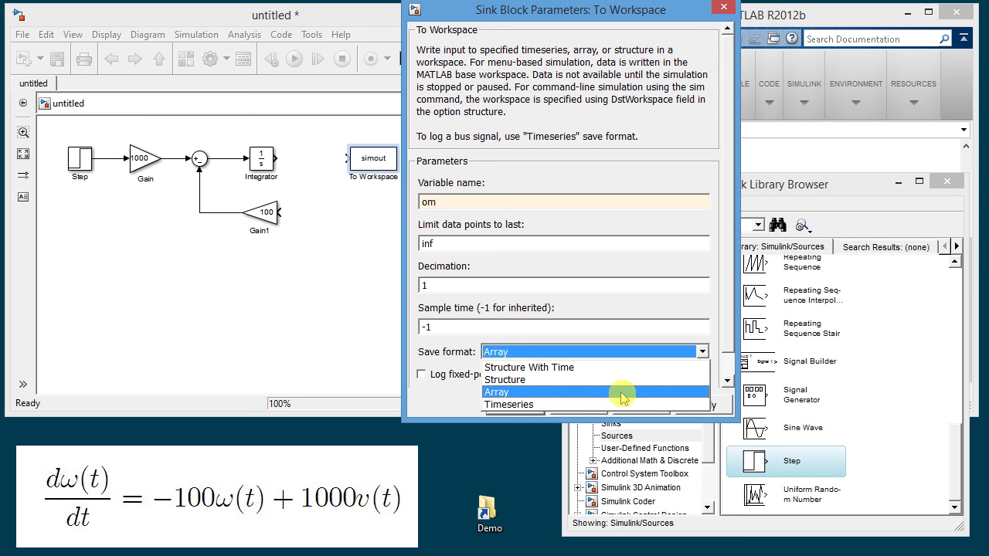
left_click(500, 391)
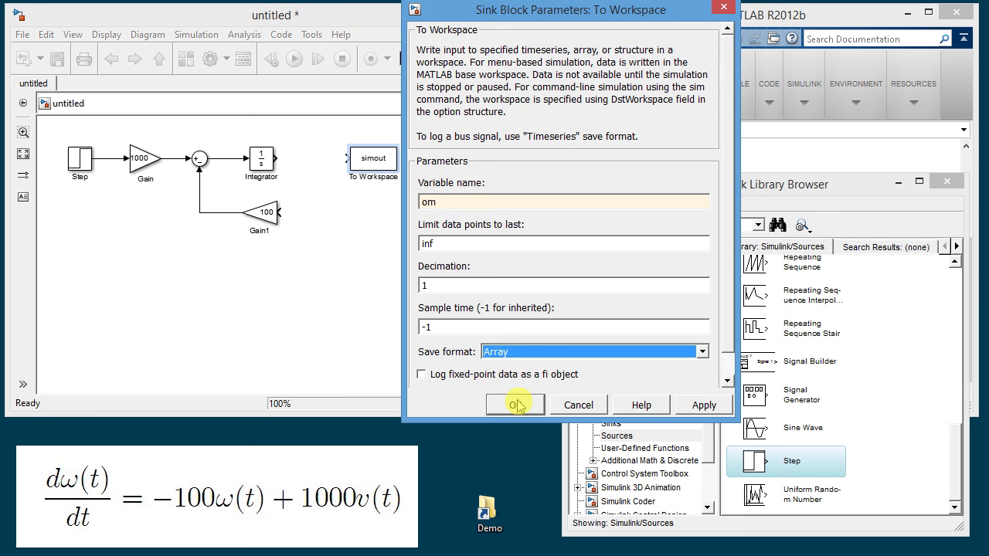
left_click(514, 405)
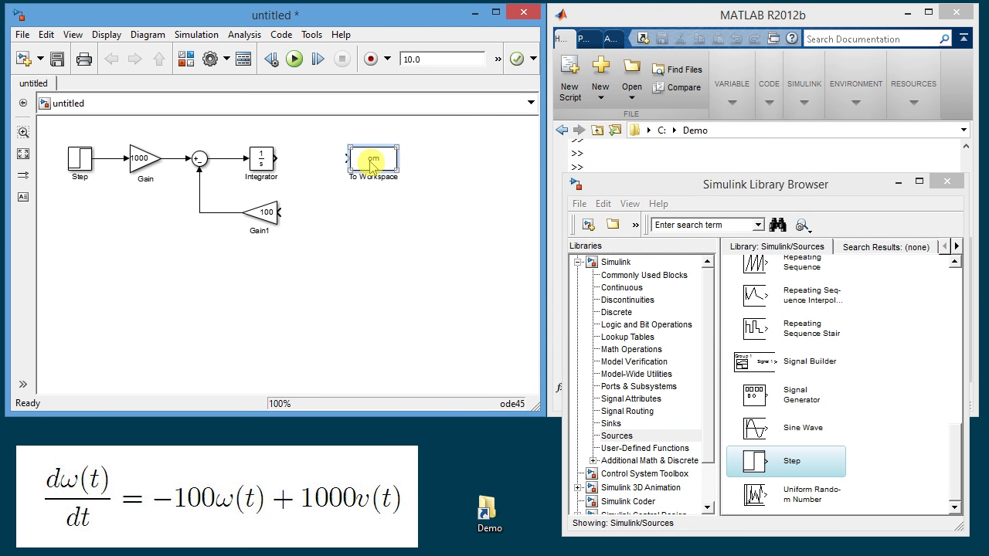
Draw a line from the Integrator output to the om To Workspace block
left_click_drag(282, 159, 373, 158)
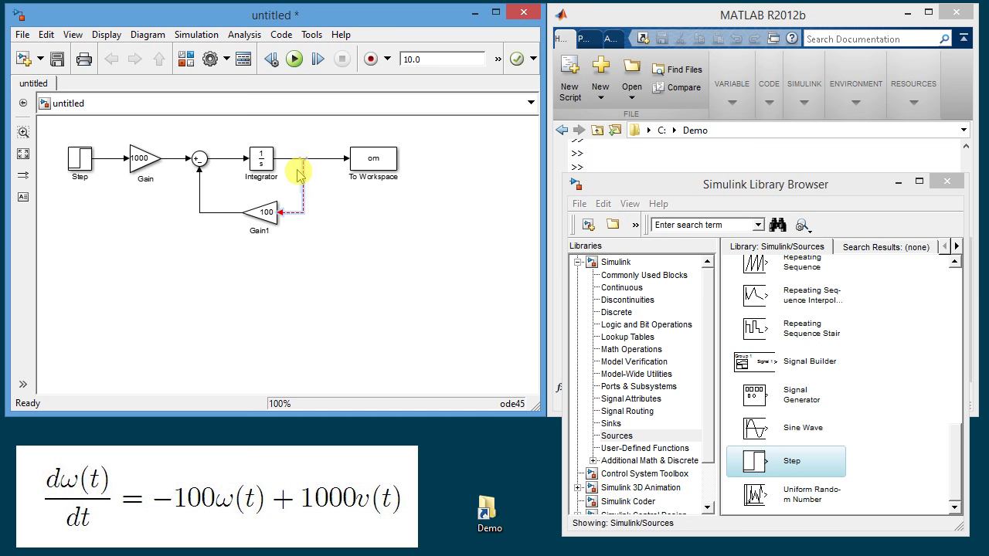
mouse_move(315, 198)
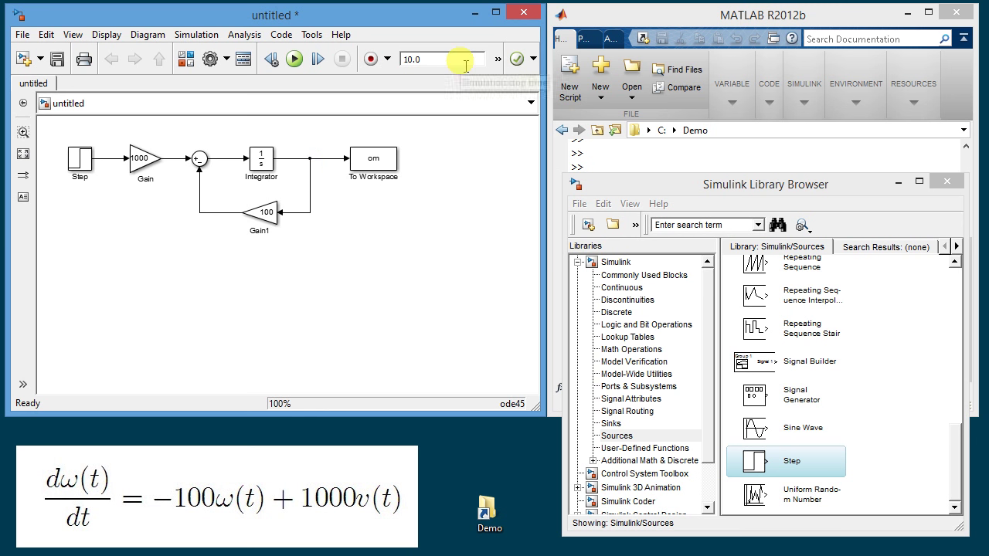
mouse_move(441, 59)
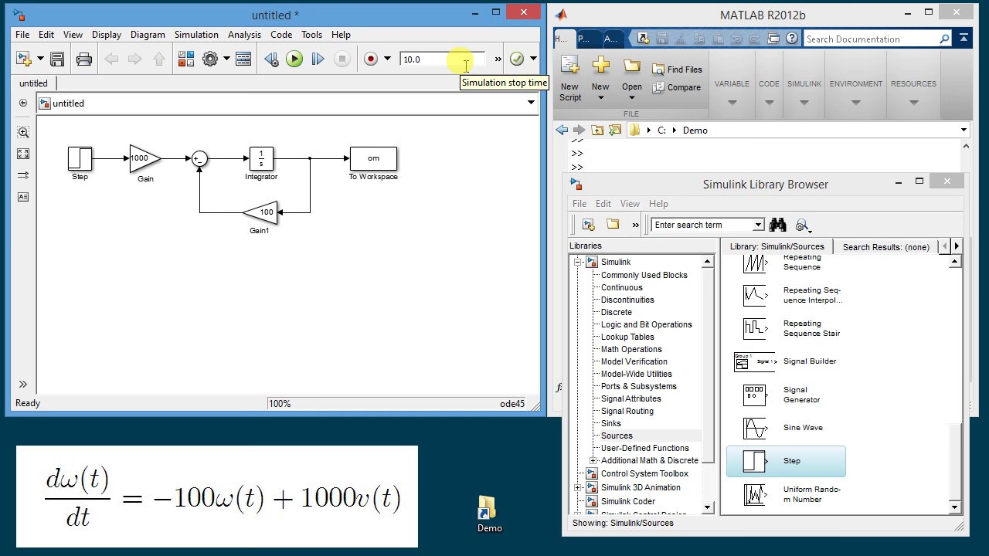
Change the stop time from 10.0 to 0.2 s and run the motor simulation
left_click(421, 59)
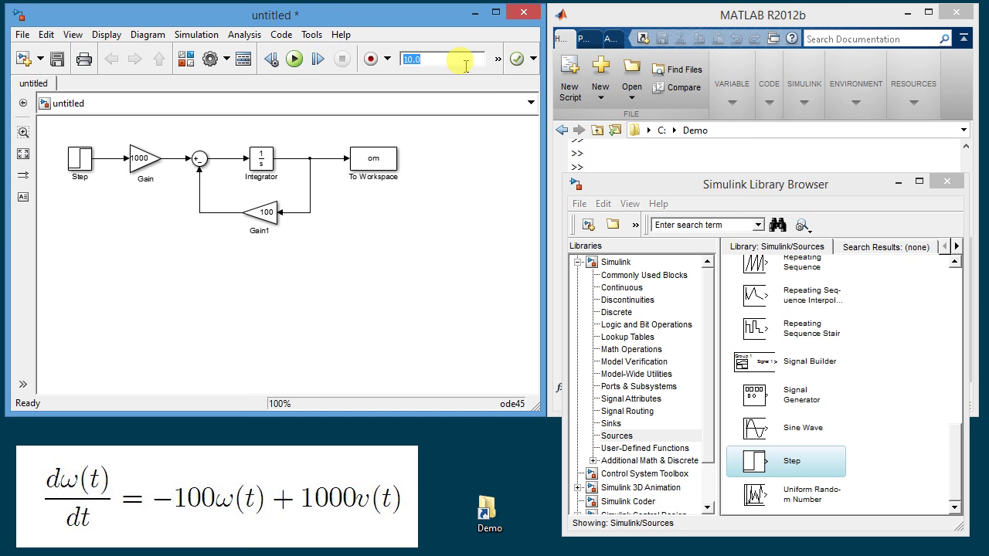
mouse_move(220, 479)
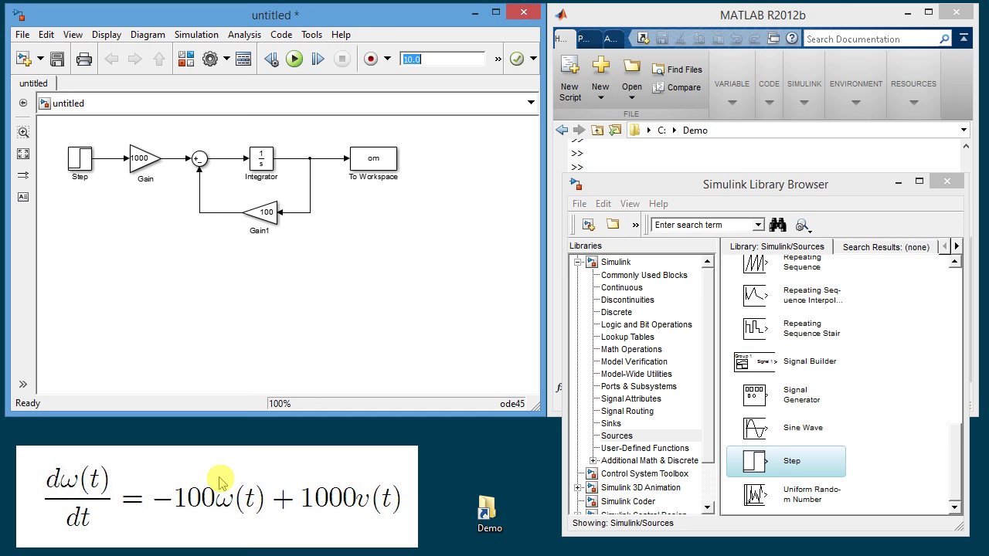
type("0")
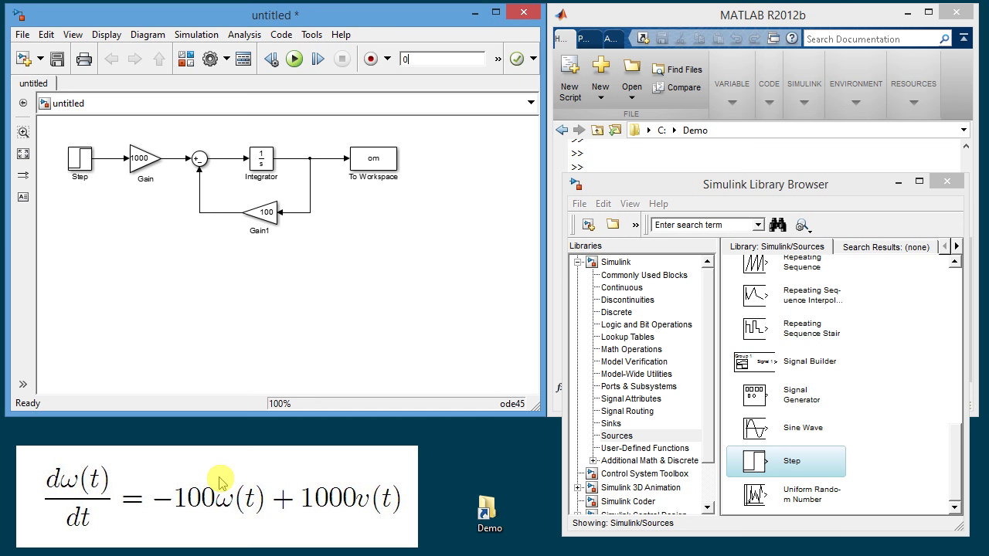
type("0.2")
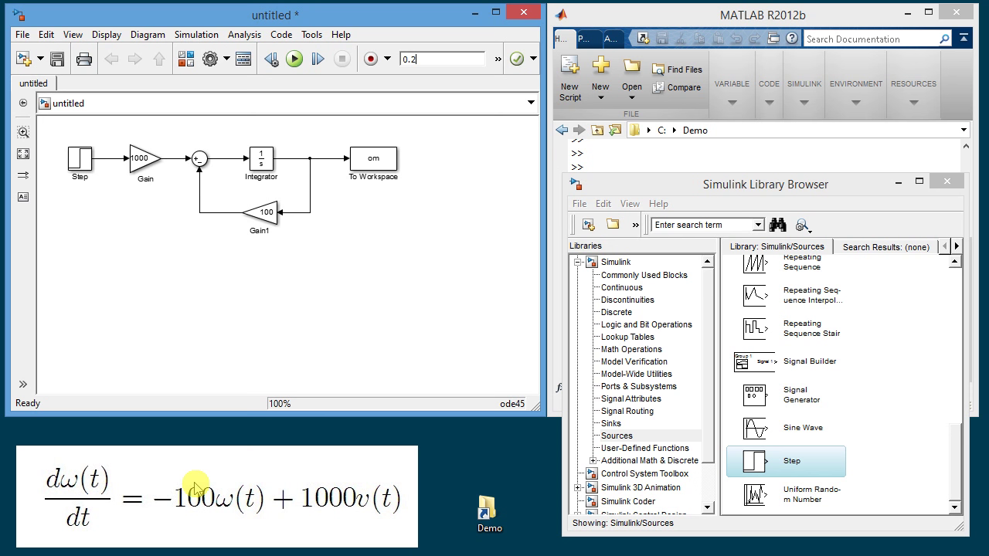
left_click(295, 59)
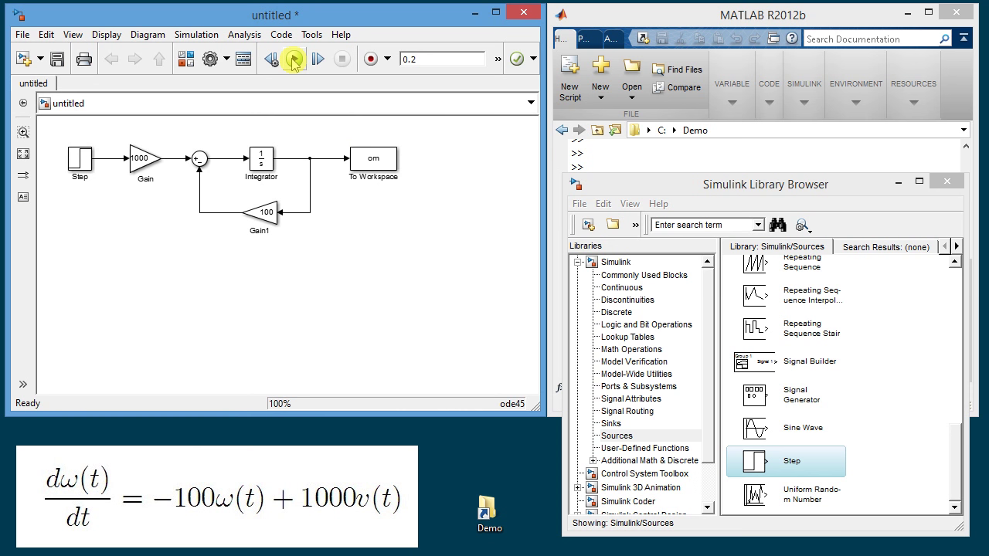
left_click(293, 58)
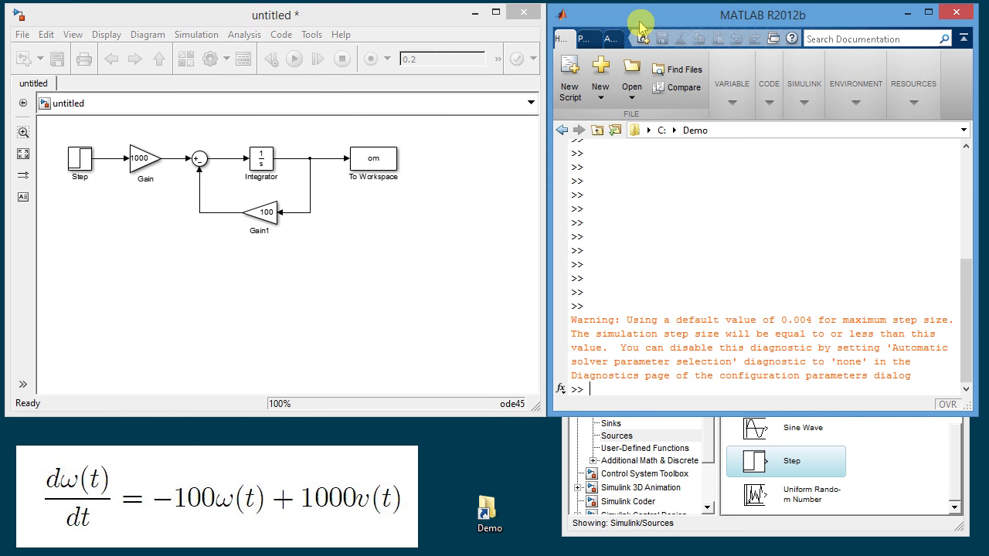
mouse_move(626, 302)
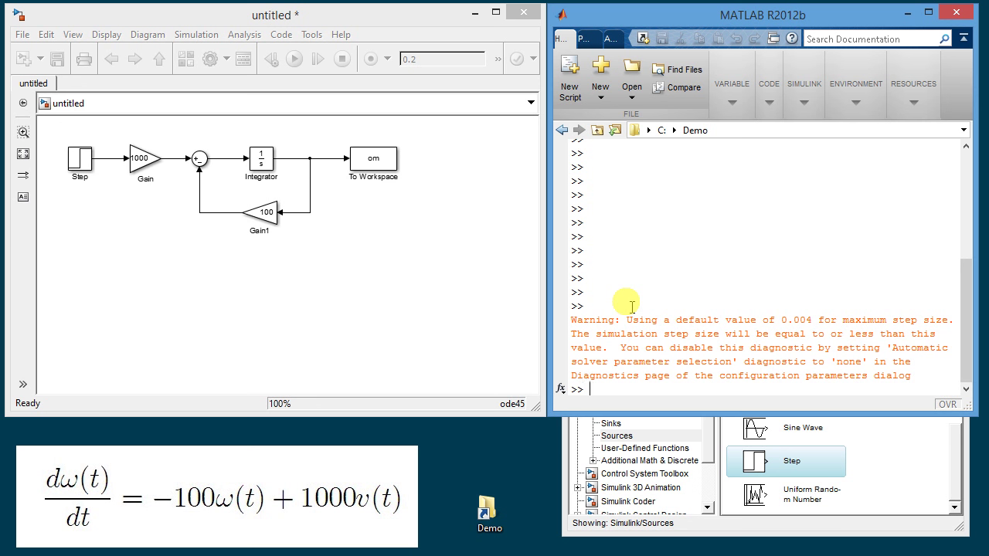
Use who to list om and tout, then plot(tout,om) in Figure 1
type("wh")
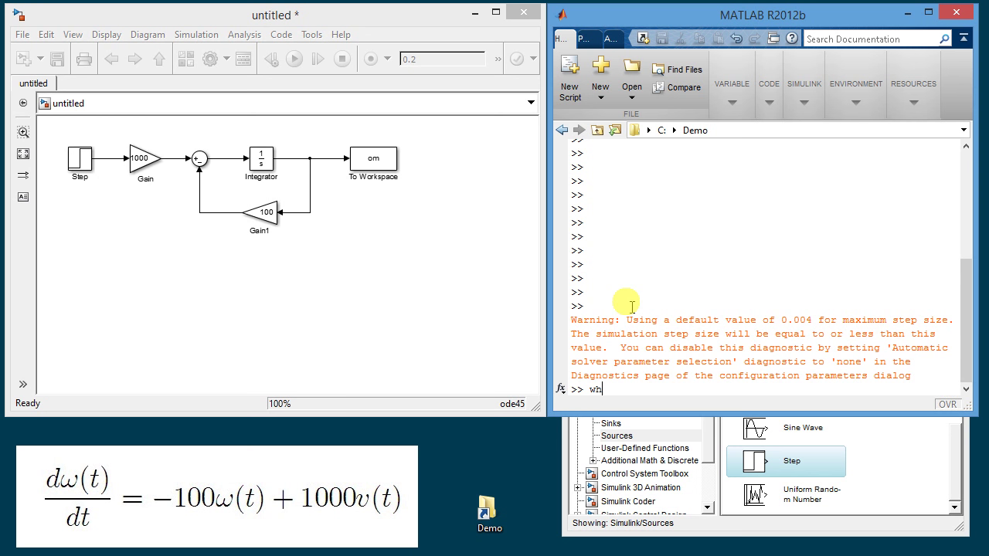
type("o")
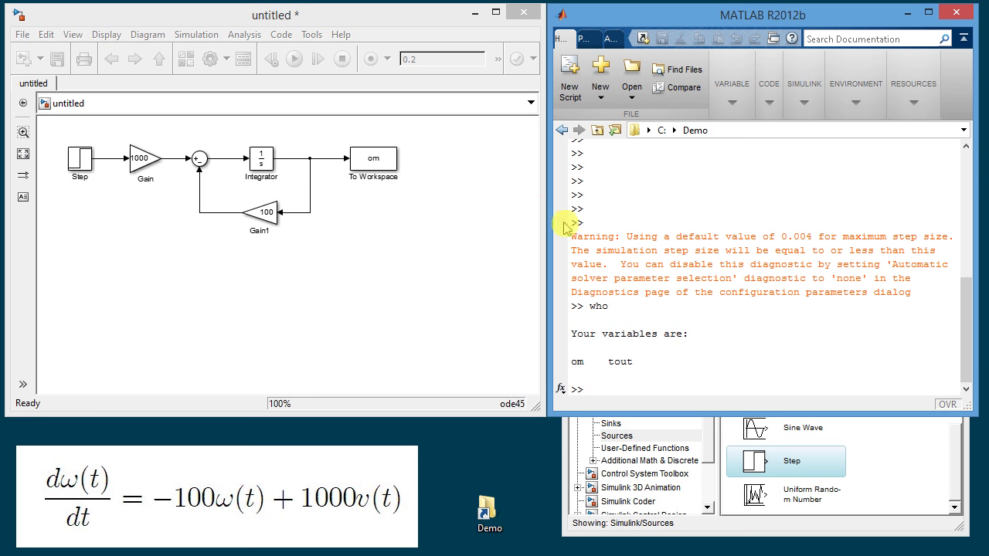
mouse_move(610, 328)
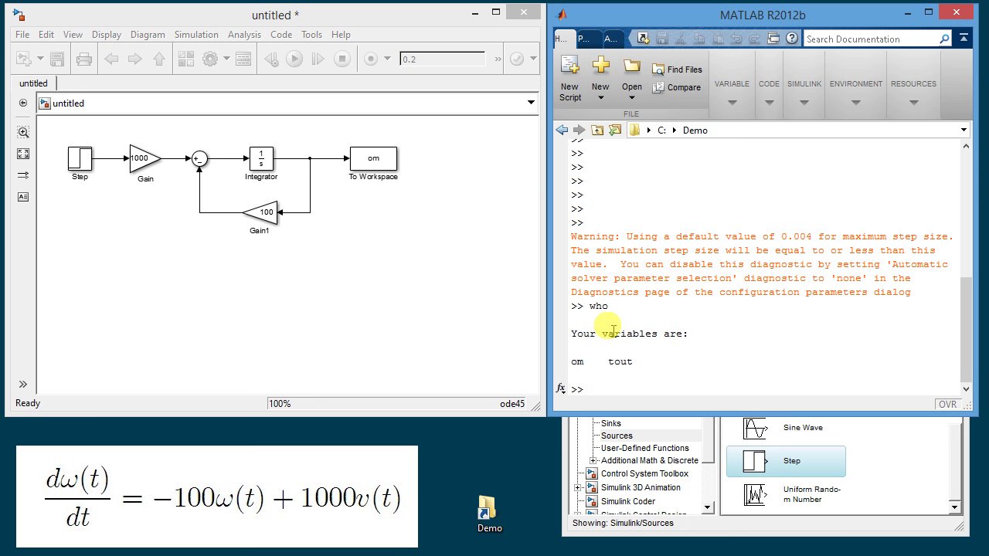
type("pl")
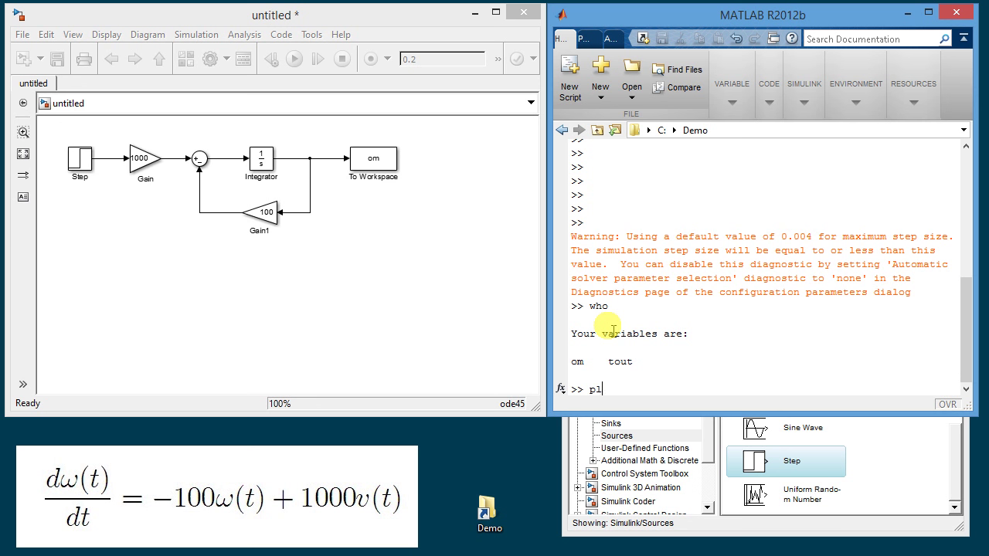
type("plot(to")
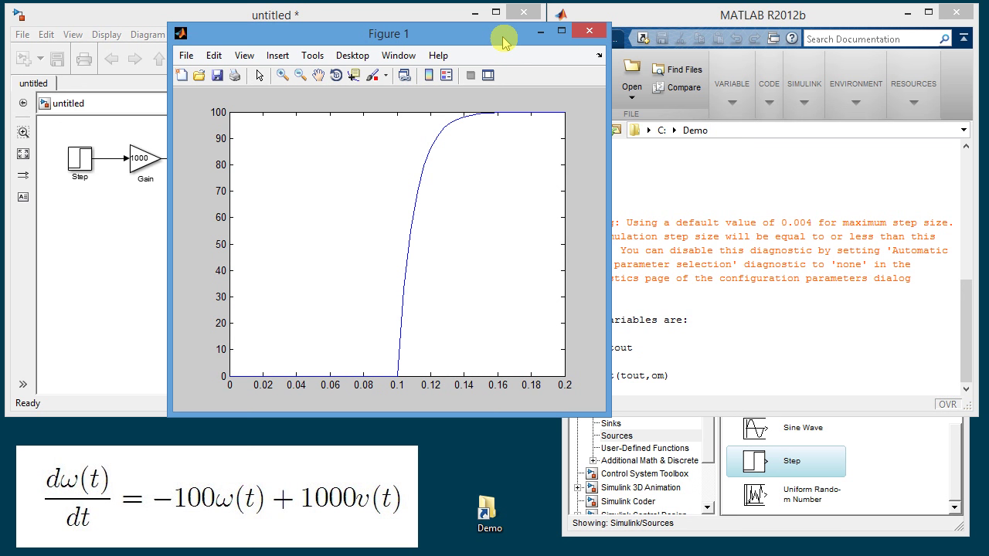
mouse_move(306, 485)
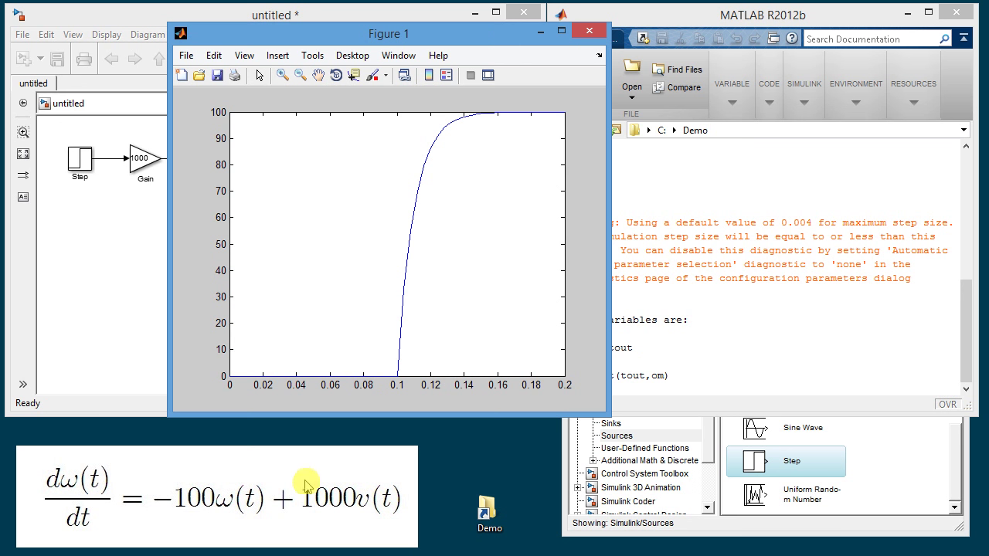
mouse_move(214, 490)
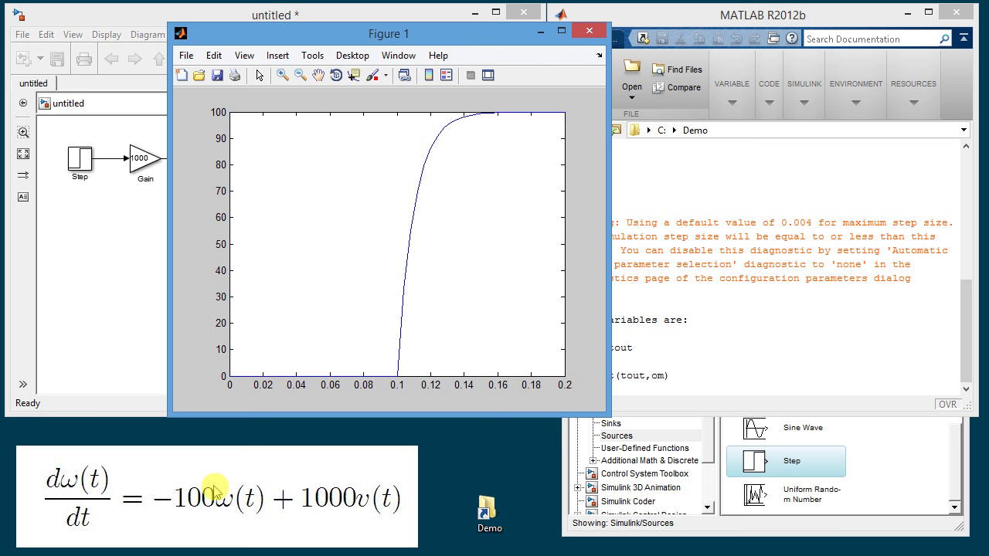
mouse_move(336, 464)
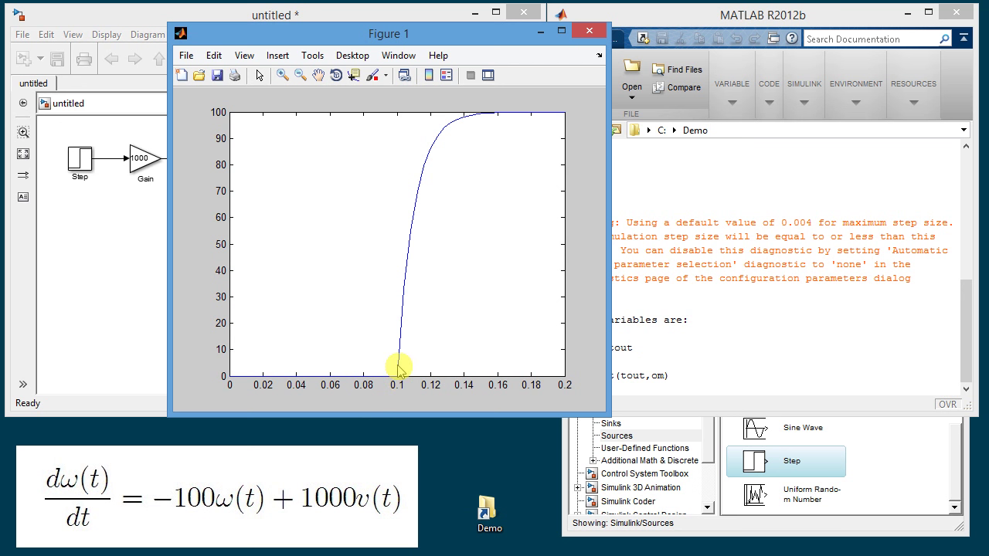
mouse_move(413, 185)
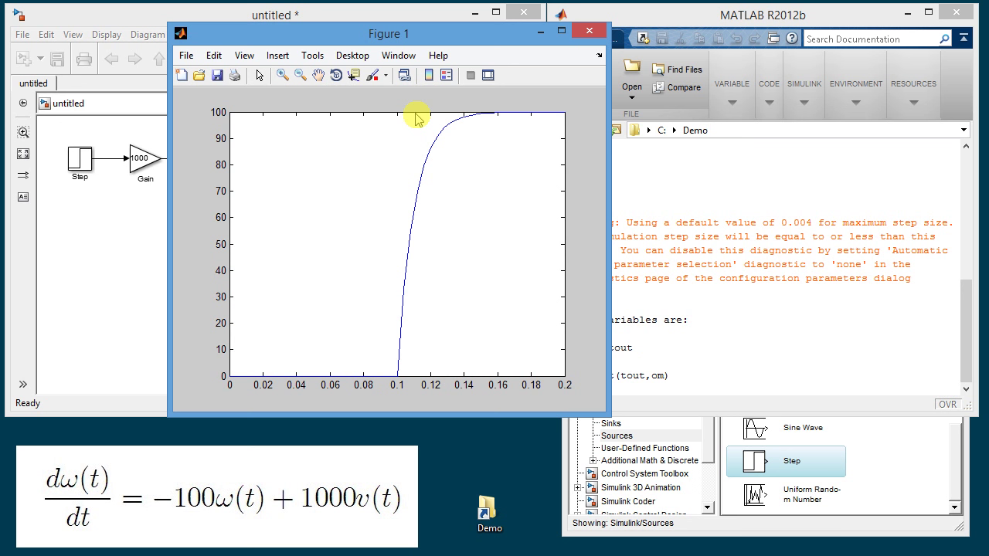
mouse_move(404, 114)
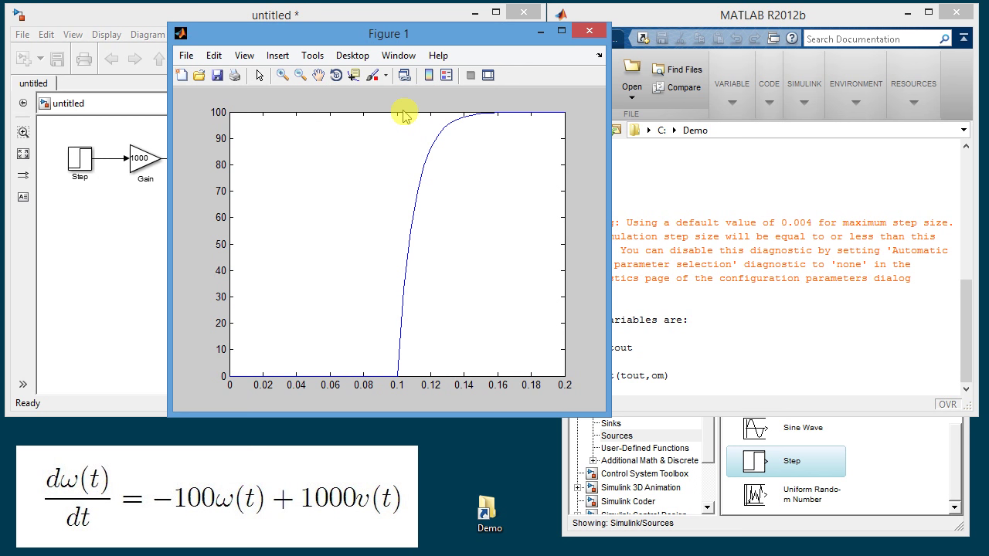
mouse_move(118, 12)
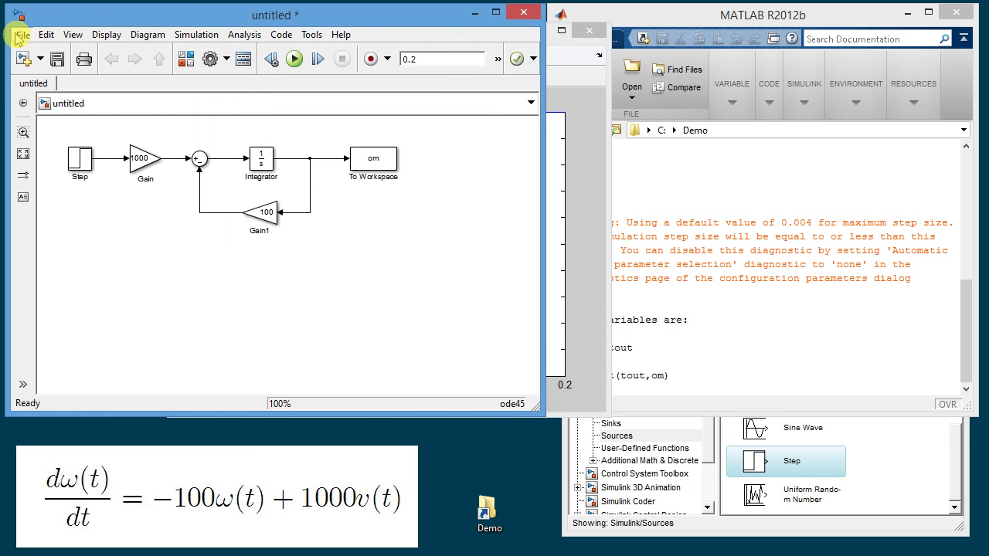
Save As dcm.mdl in C:\Demo with the Simulink Models (*.mdl) file type
left_click(22, 34)
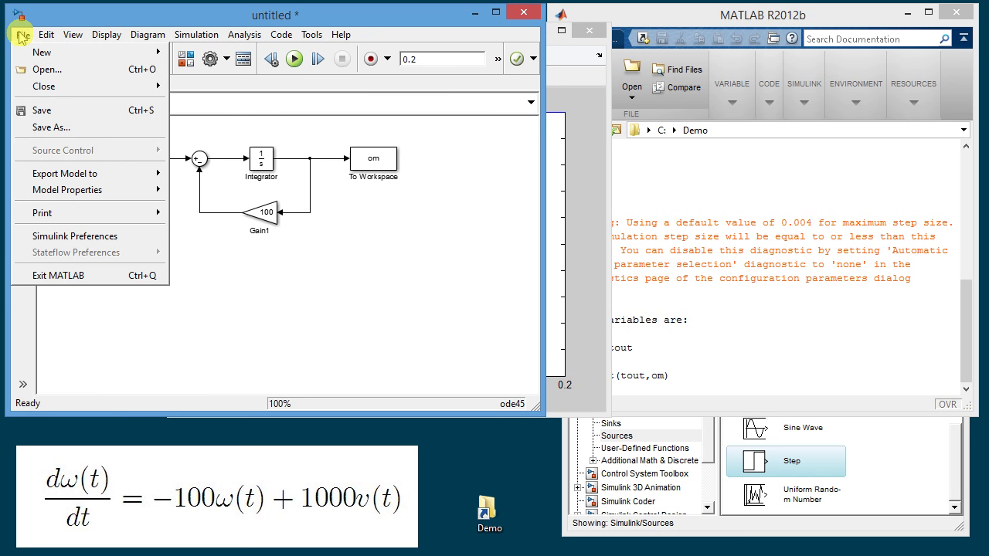
mouse_move(60, 131)
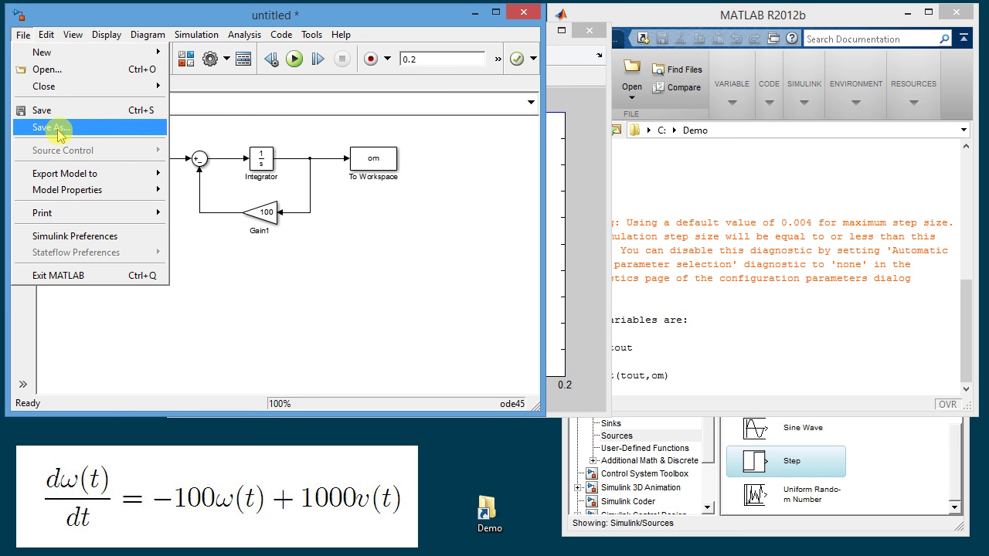
left_click(55, 128)
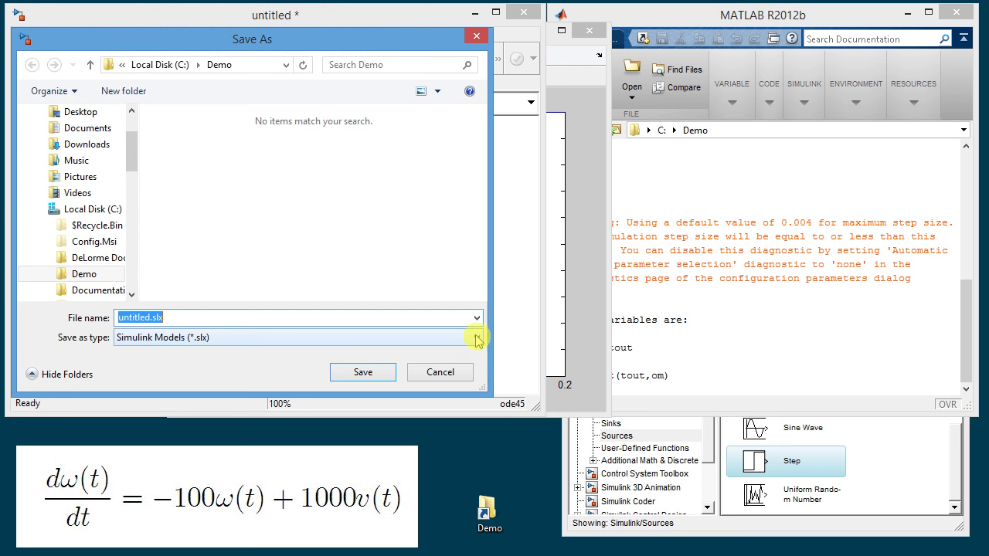
left_click(474, 337)
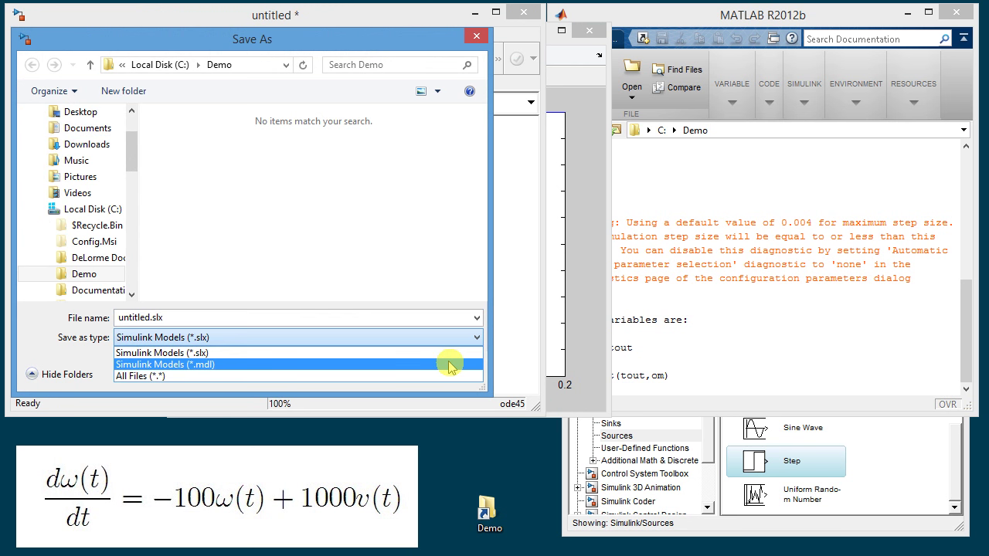
left_click(163, 364)
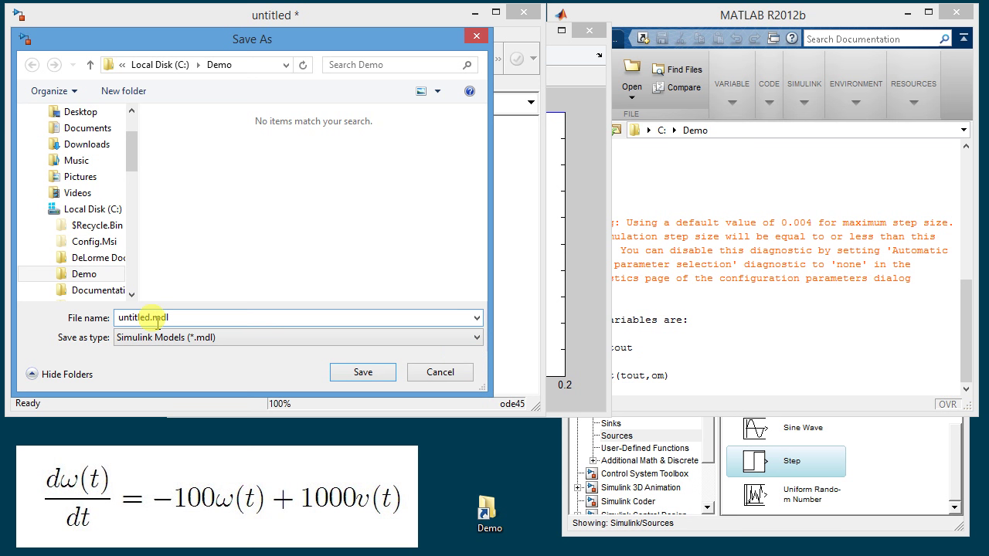
key("Delete")
type("dcm")
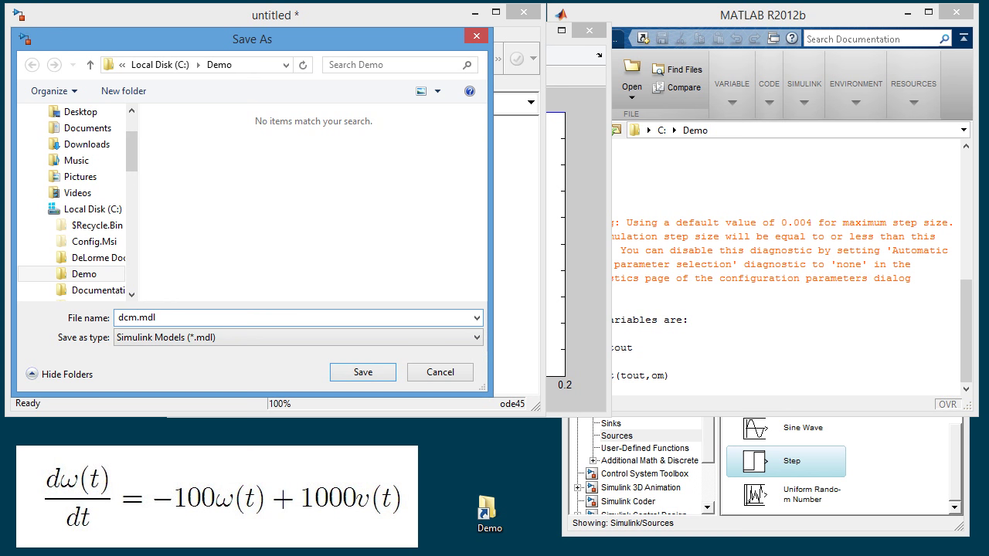
left_click(362, 371)
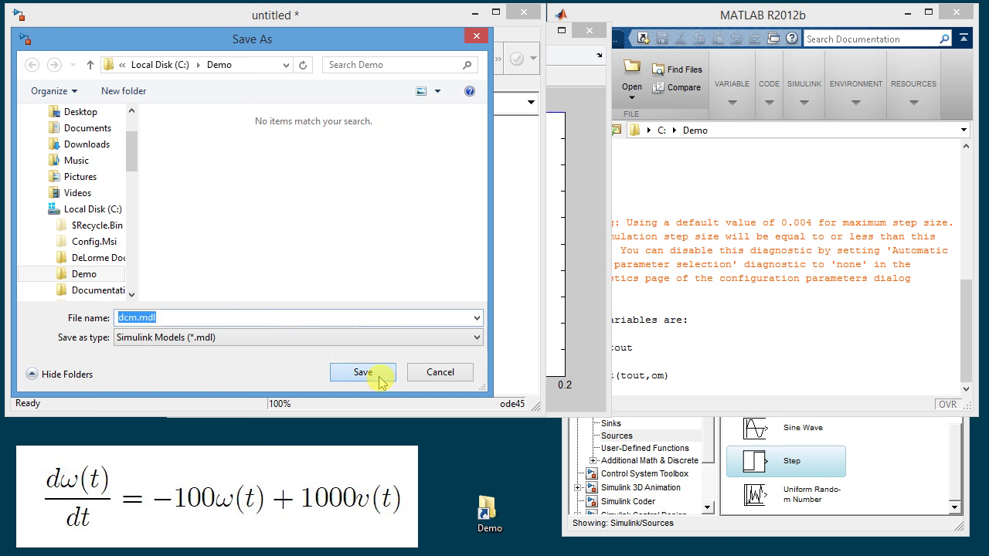
left_click(363, 372)
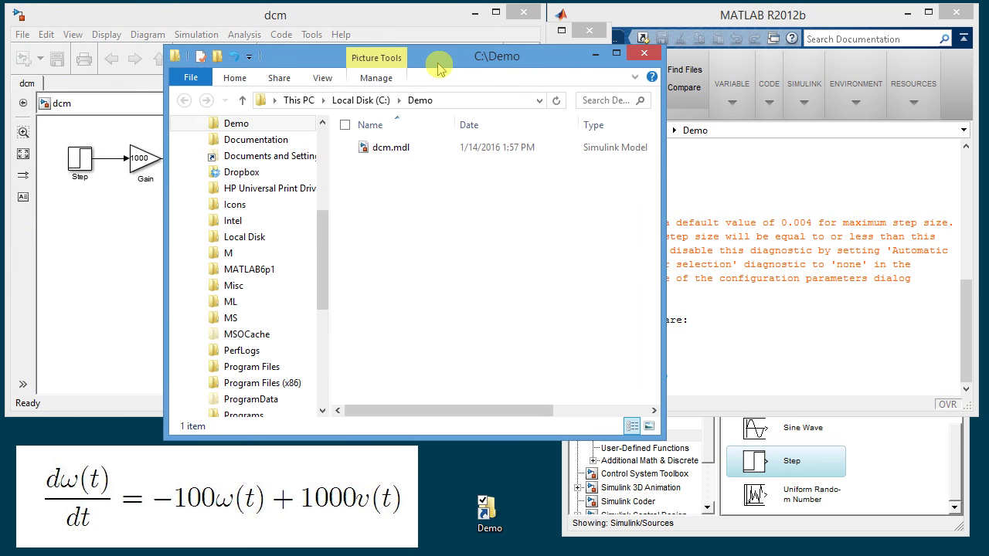
mouse_move(456, 71)
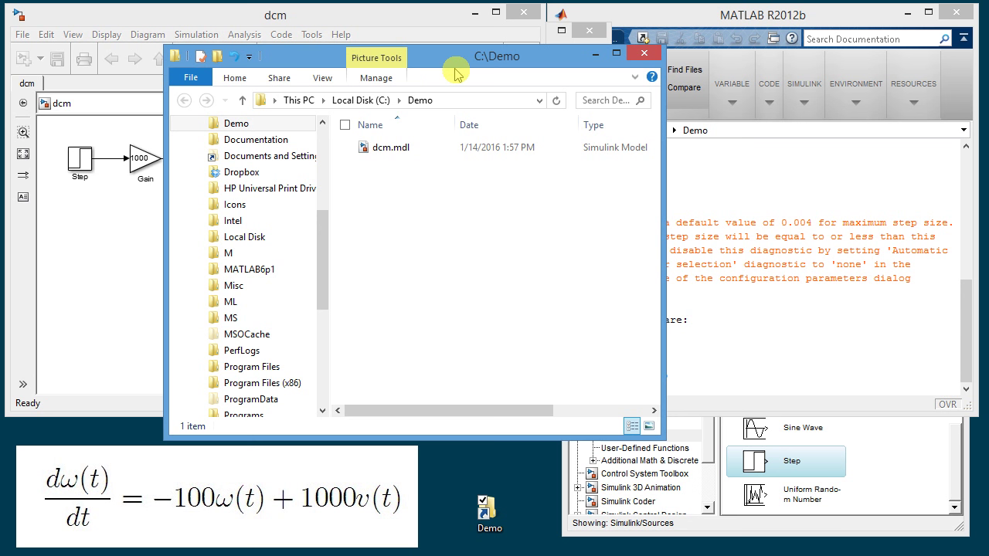
mouse_move(707, 187)
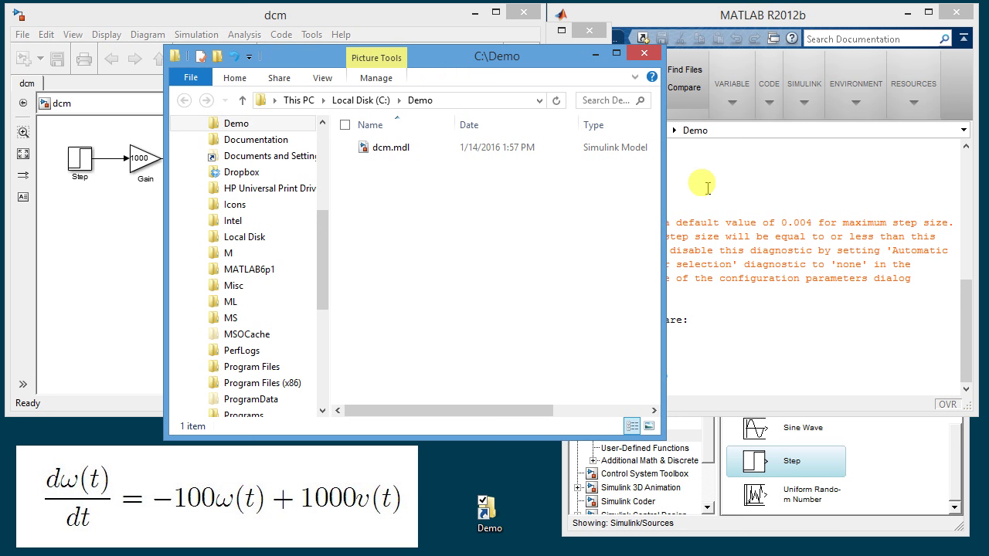
mouse_move(848, 295)
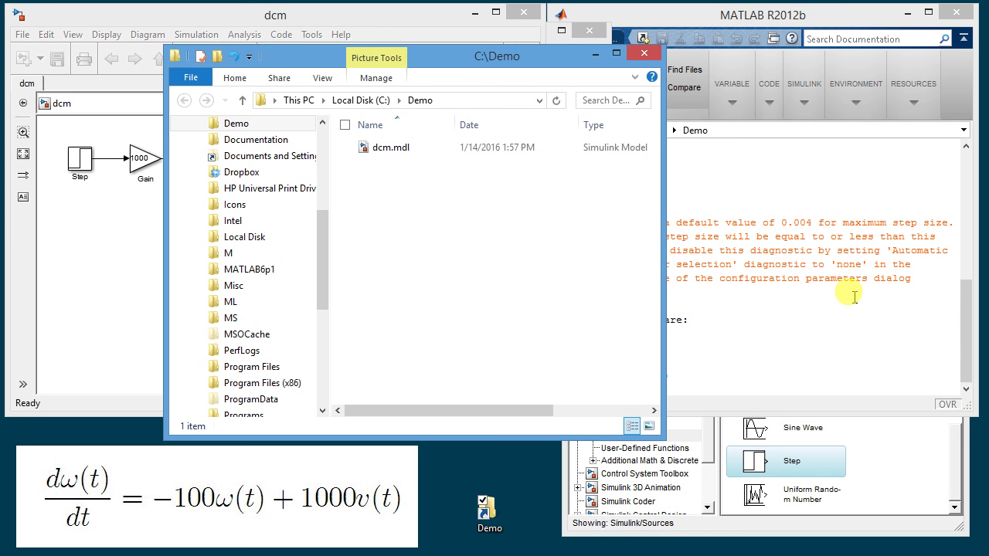
mouse_move(883, 332)
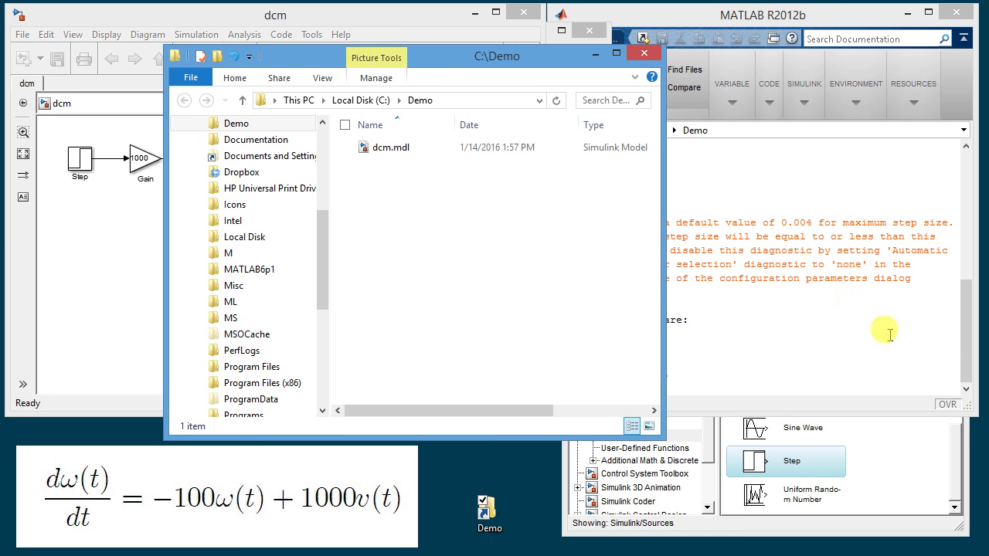